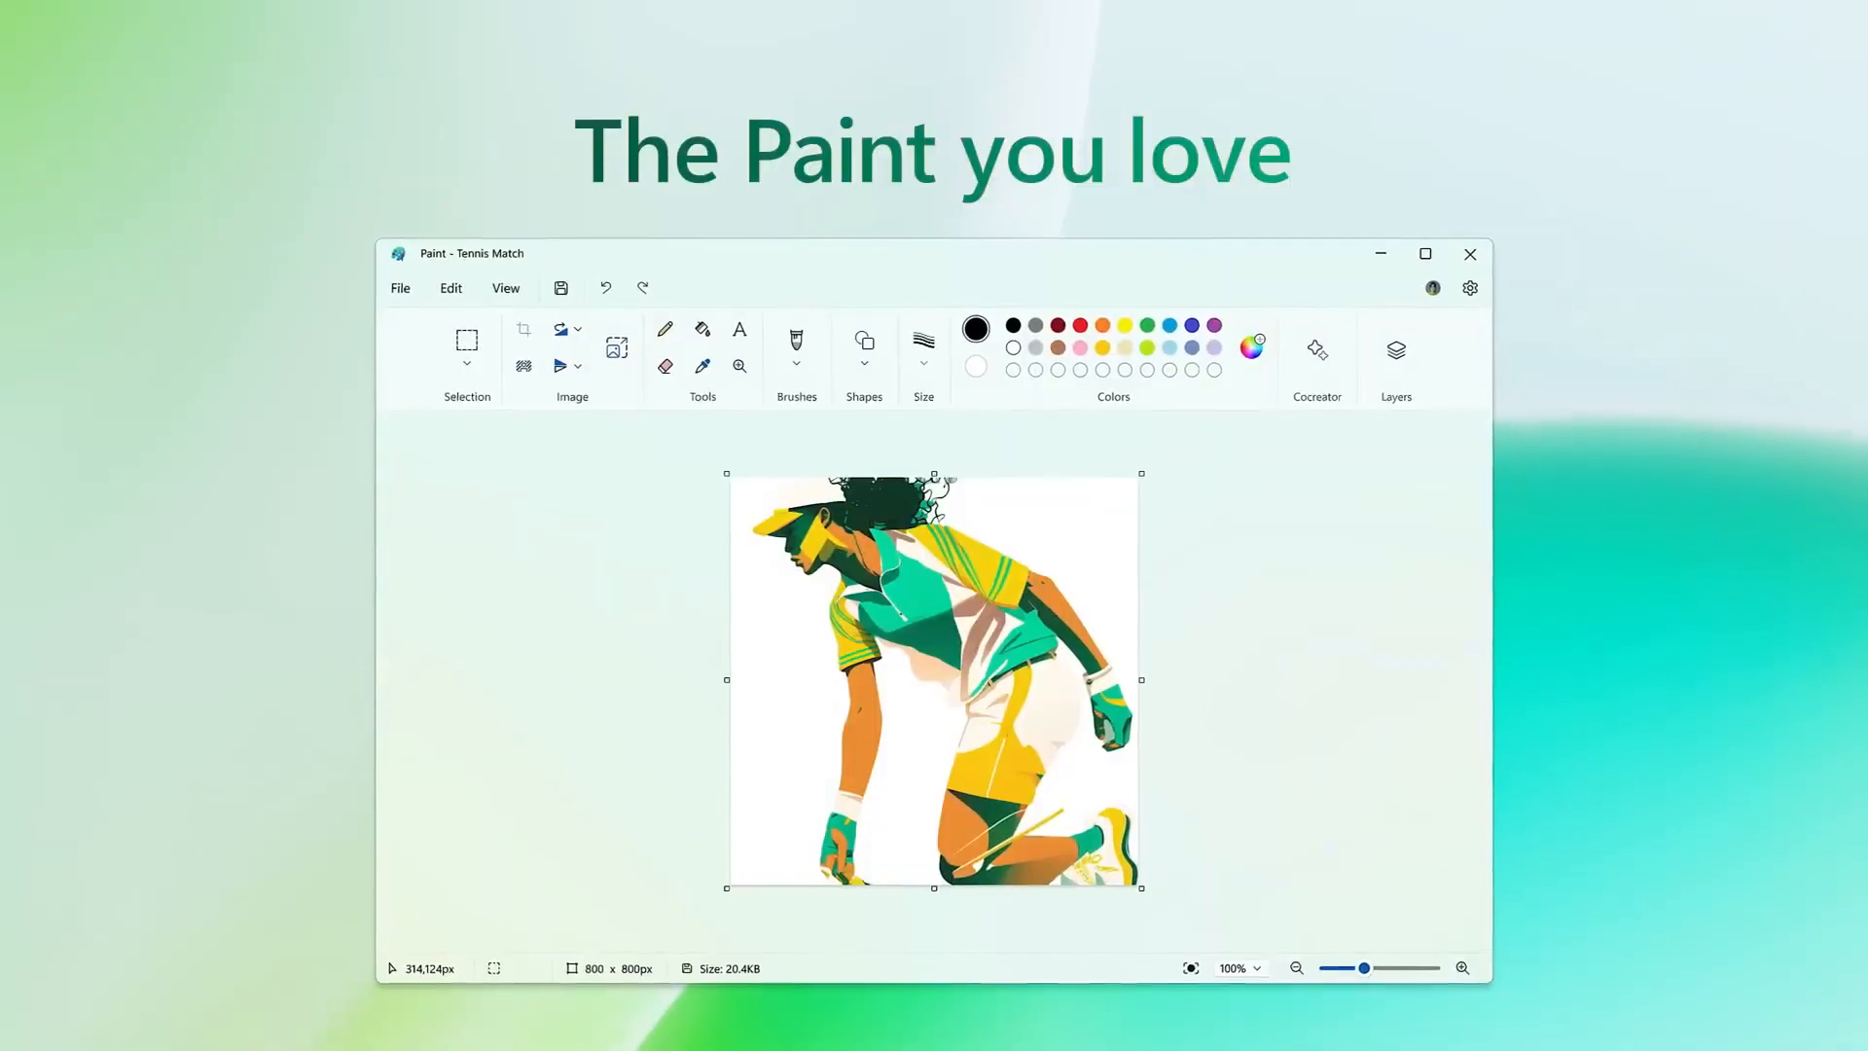
- Generate a 'green background, illustration style' Digital art background in Cocreator and apply the first variation
{"action": "left_click", "coordinate": [1394, 349]}
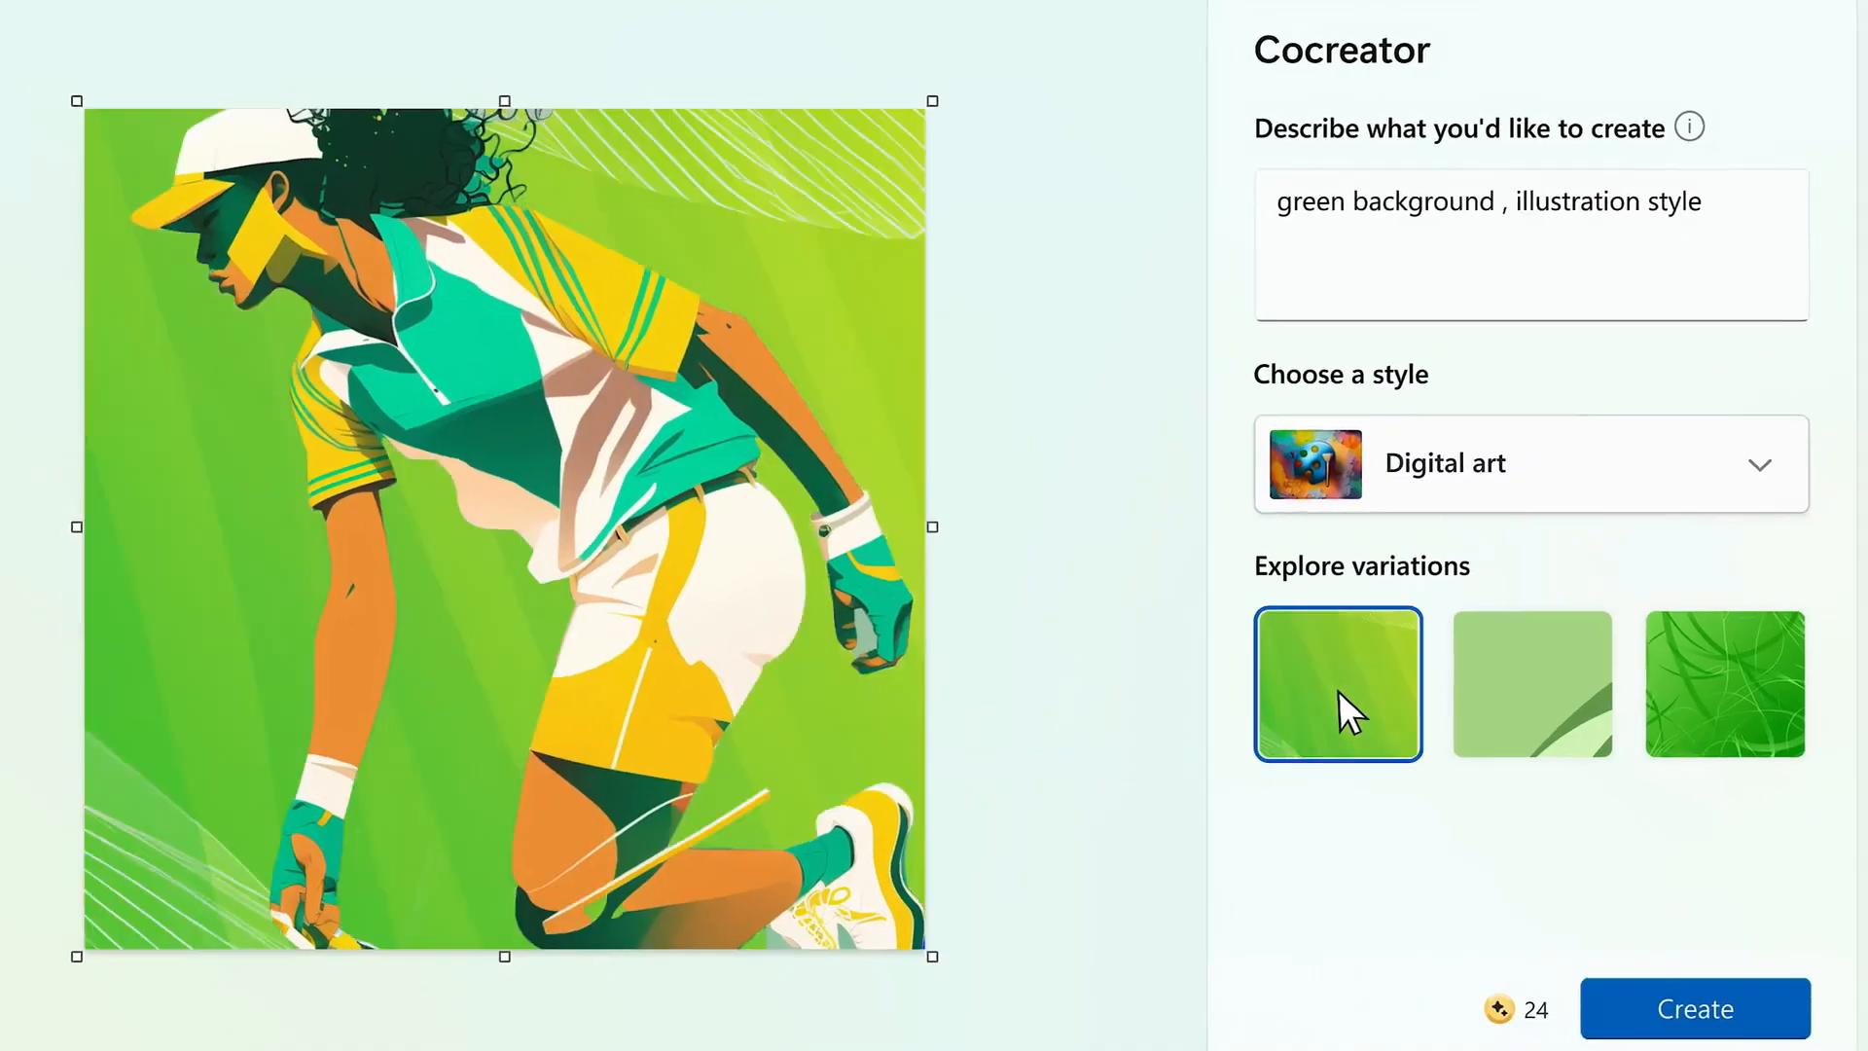
{"action": "left_click", "coordinate": [696, 1029]}
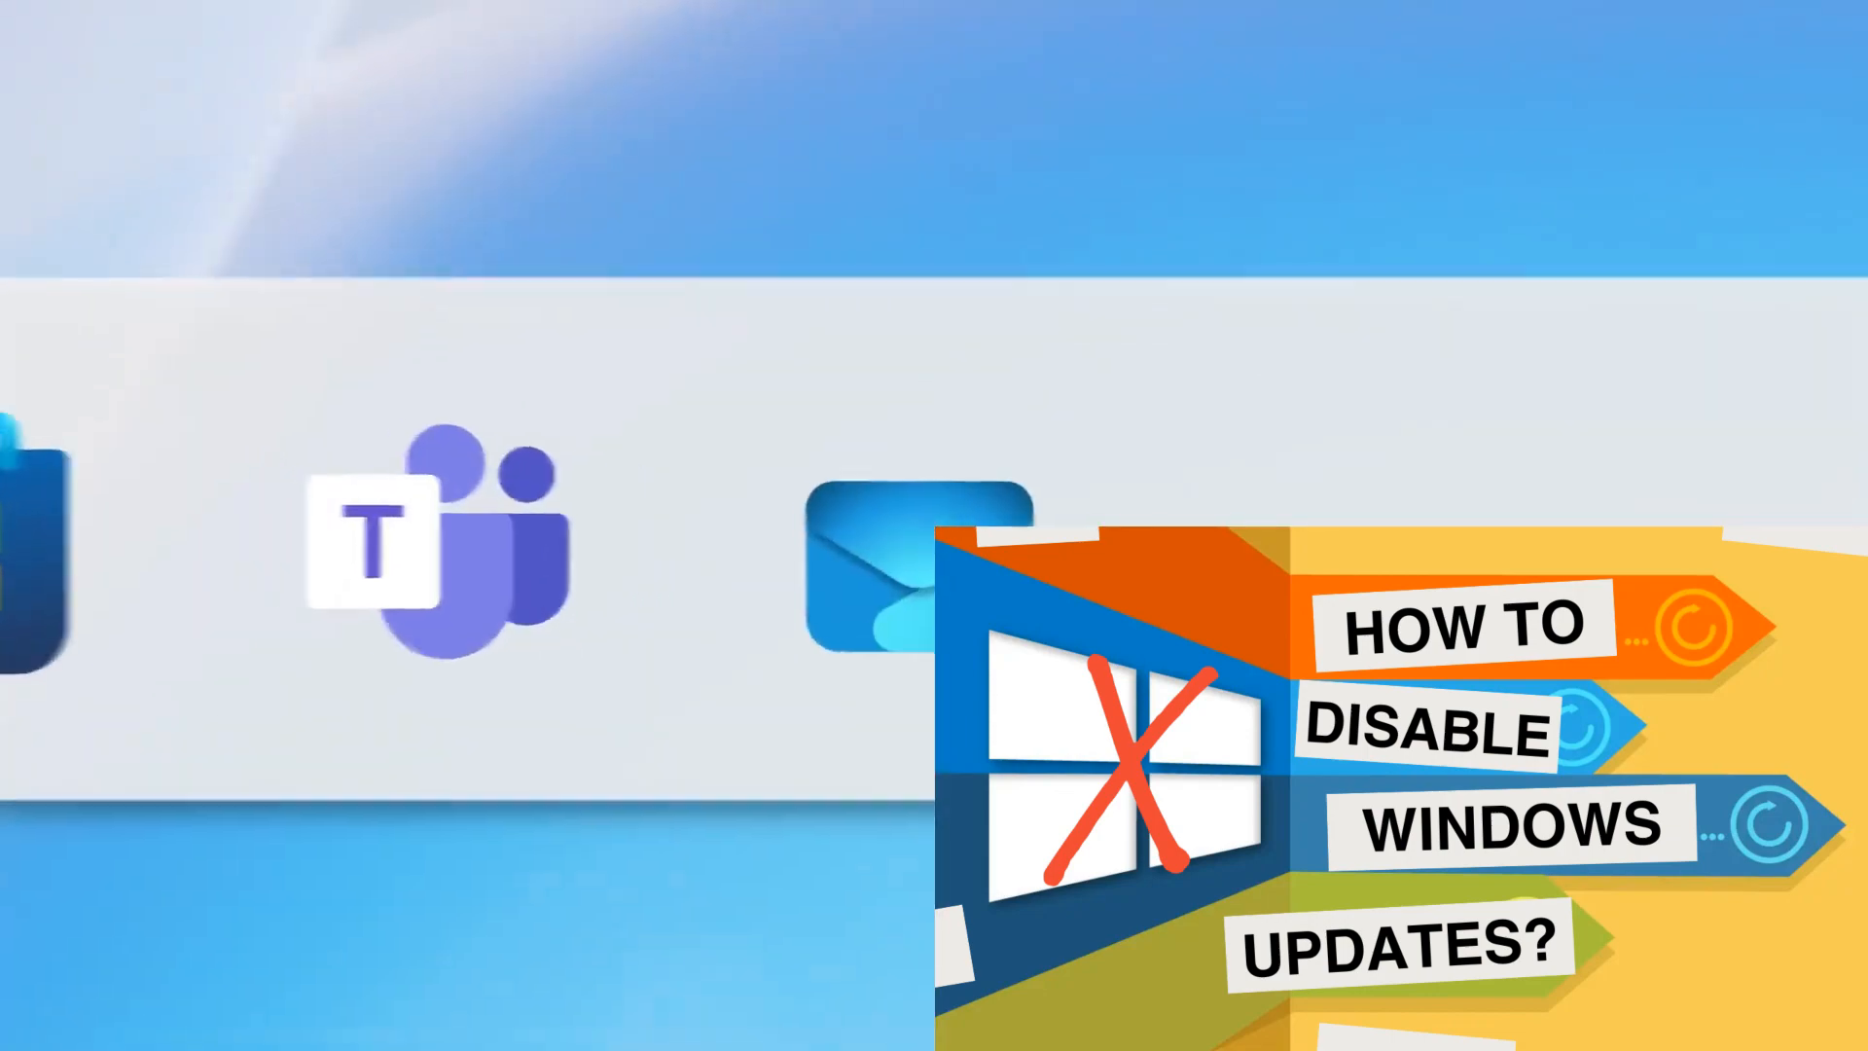
{"action": "left_click", "coordinate": [630, 1016]}
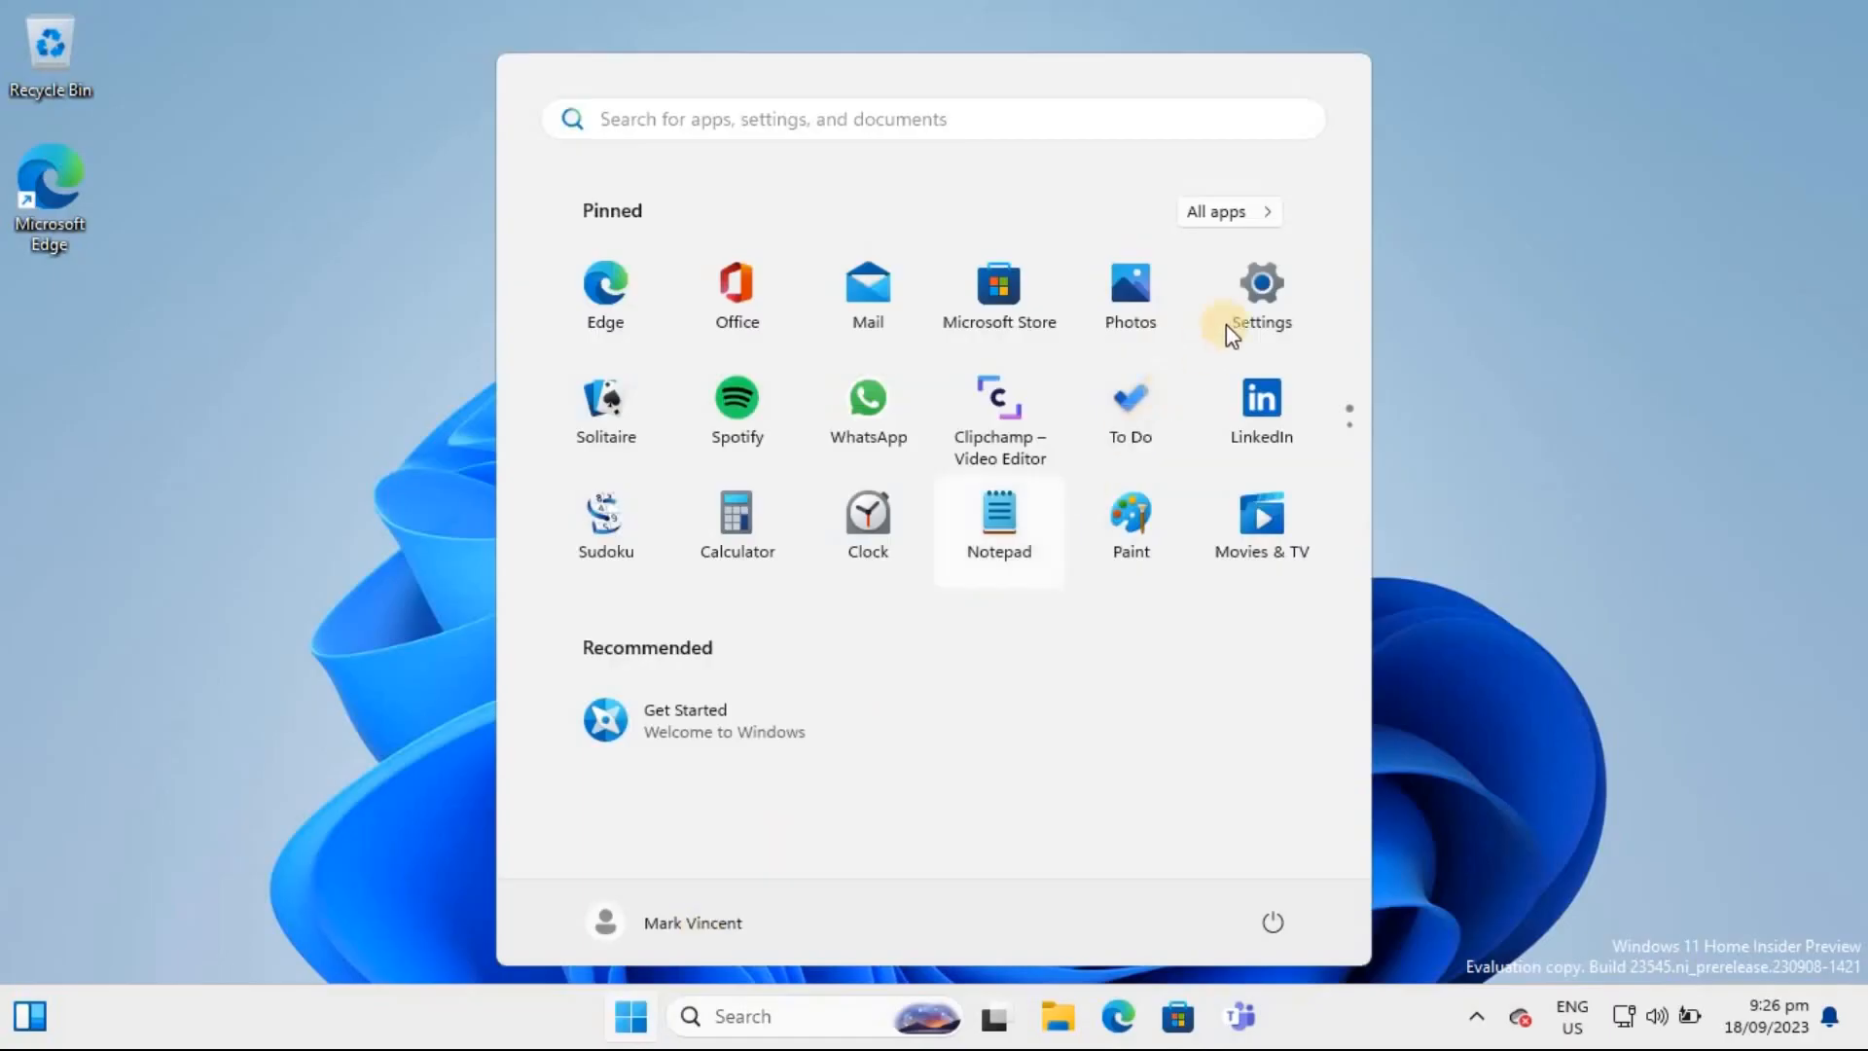
- From Settings > Accounts > Passkeys, delete the google.com passkey and confirm the deletion
{"action": "left_click", "coordinate": [1261, 294]}
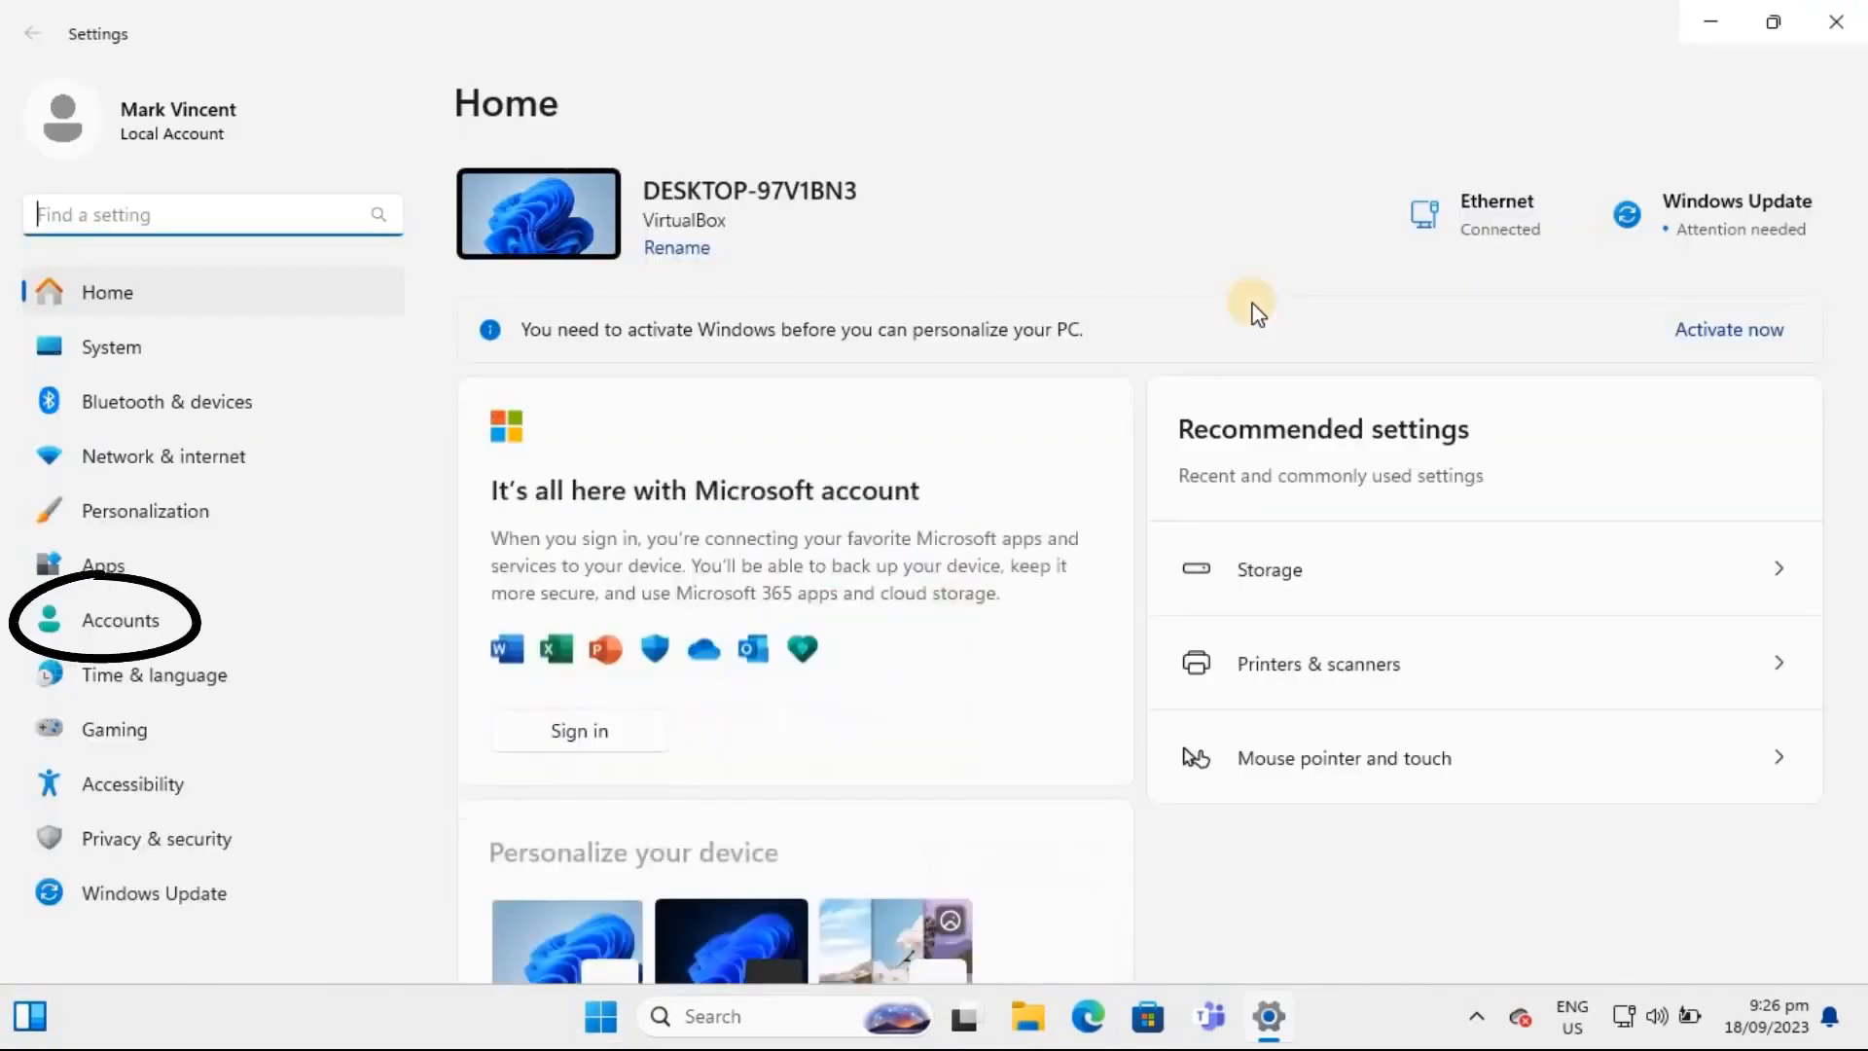
{"action": "mouse_move", "coordinate": [163, 629]}
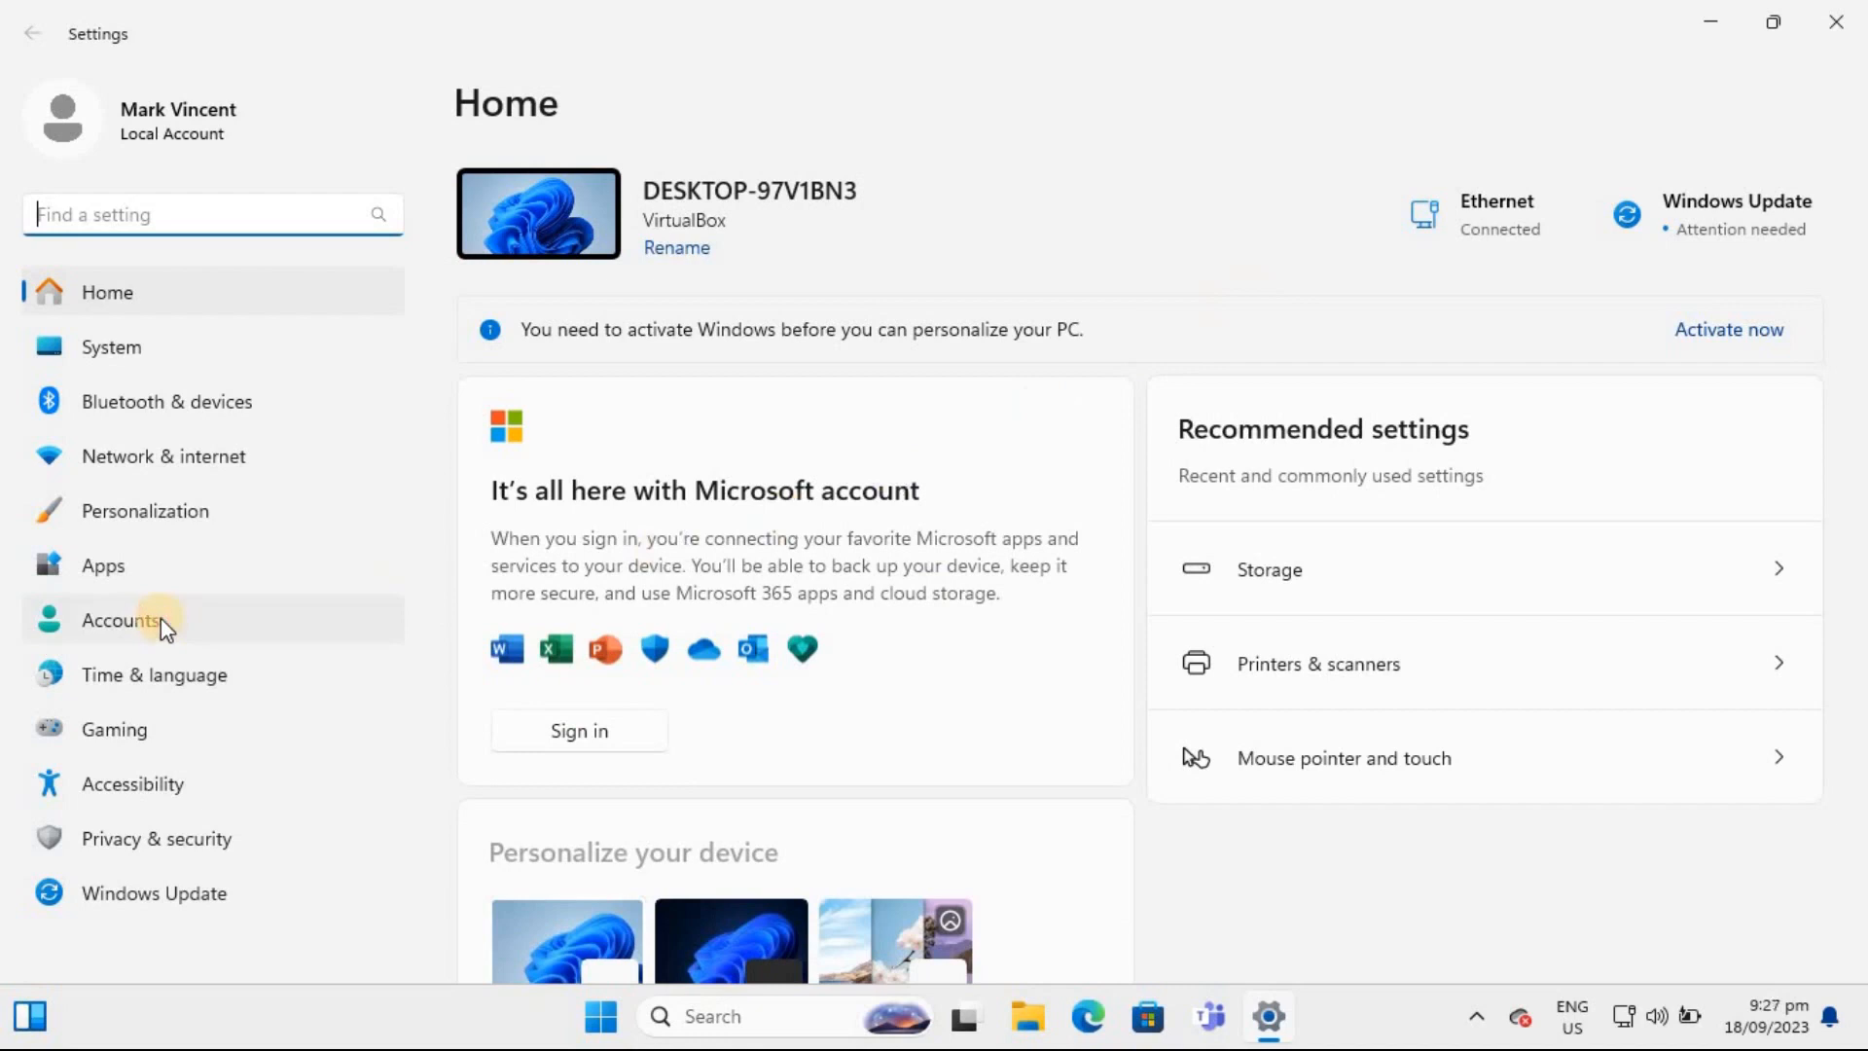
{"action": "left_click", "coordinate": [118, 619]}
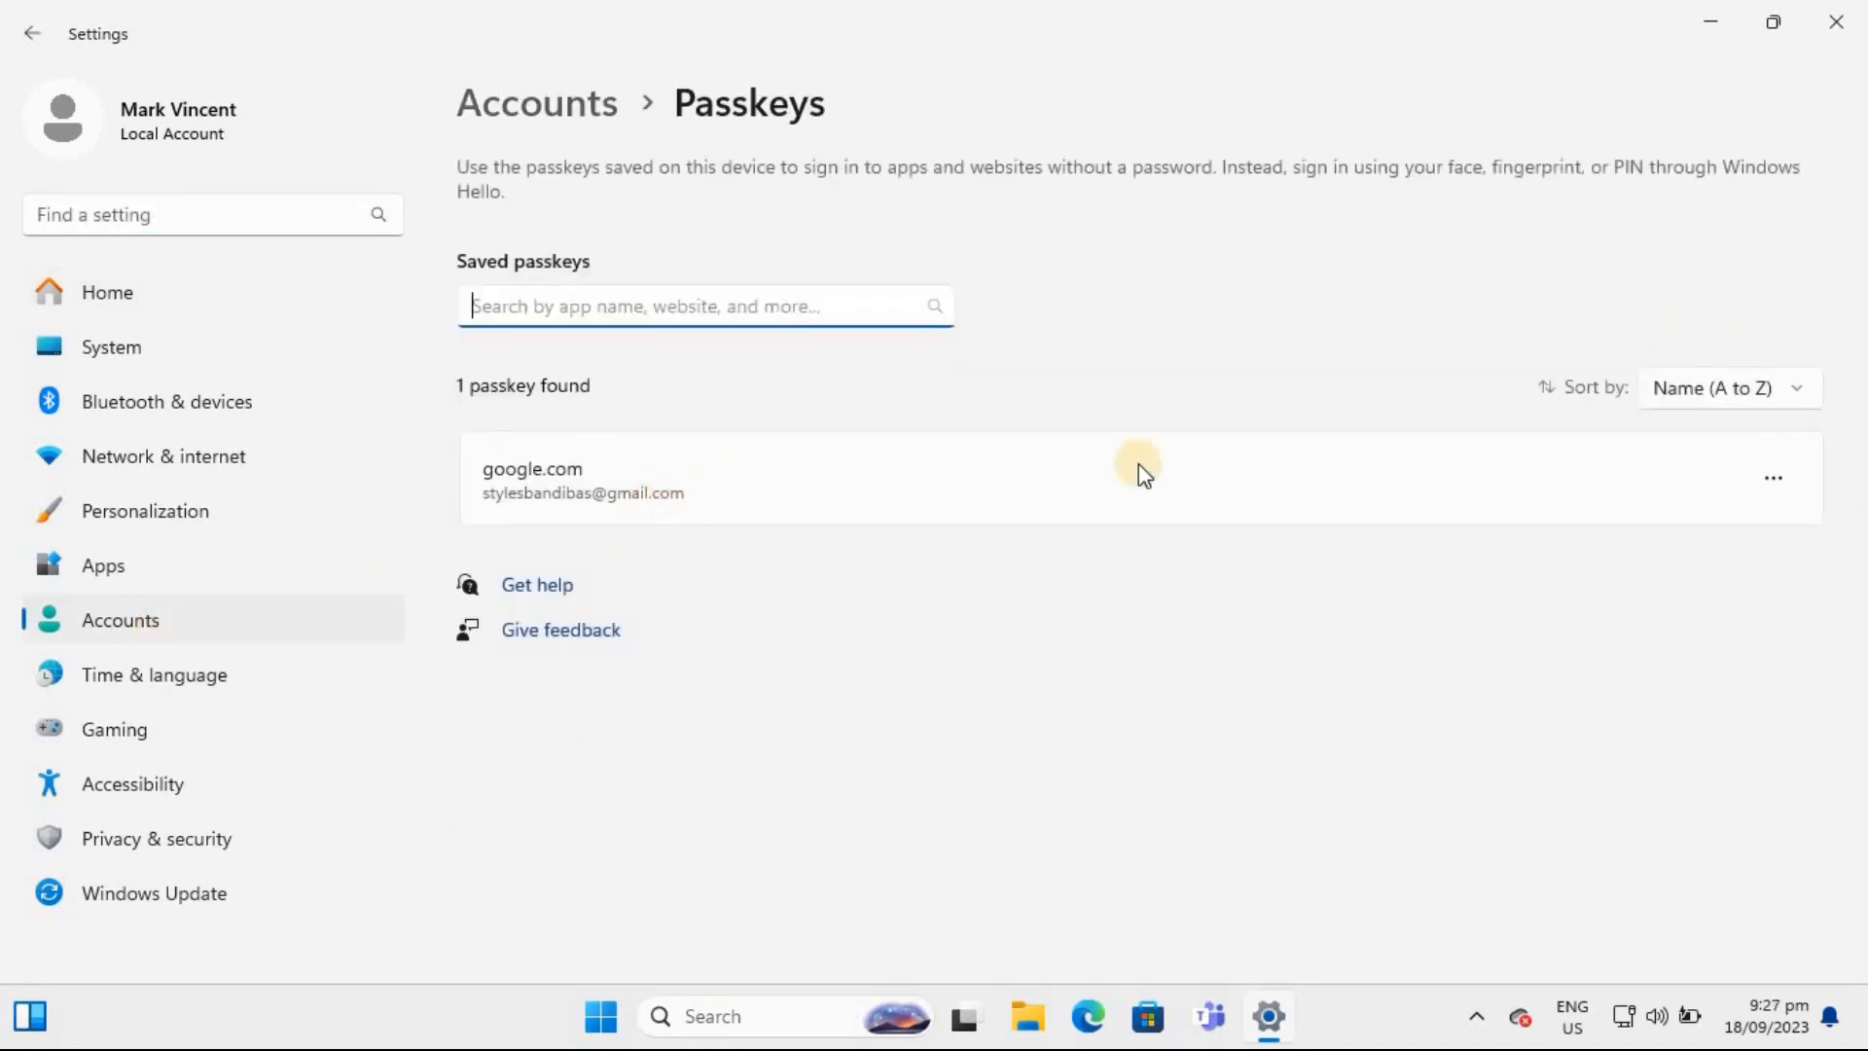
{"action": "left_click", "coordinate": [1773, 478]}
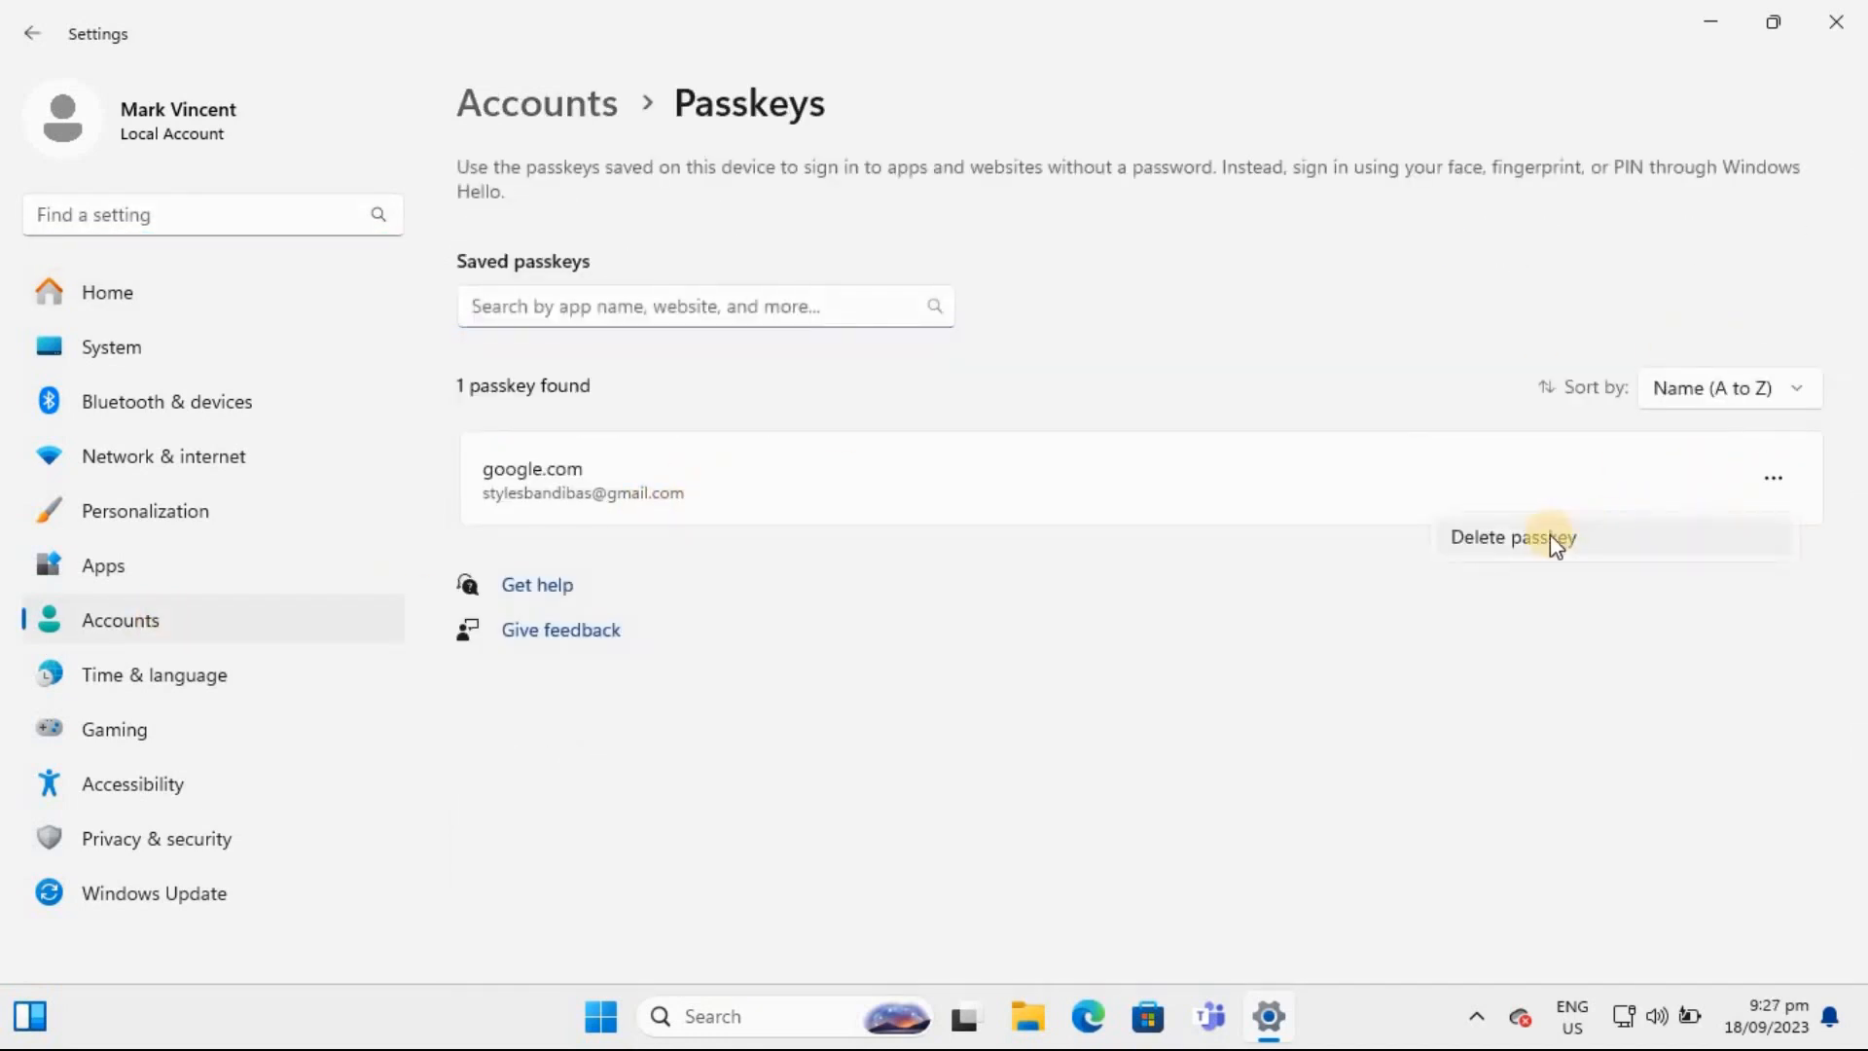
{"action": "left_click", "coordinate": [1512, 537]}
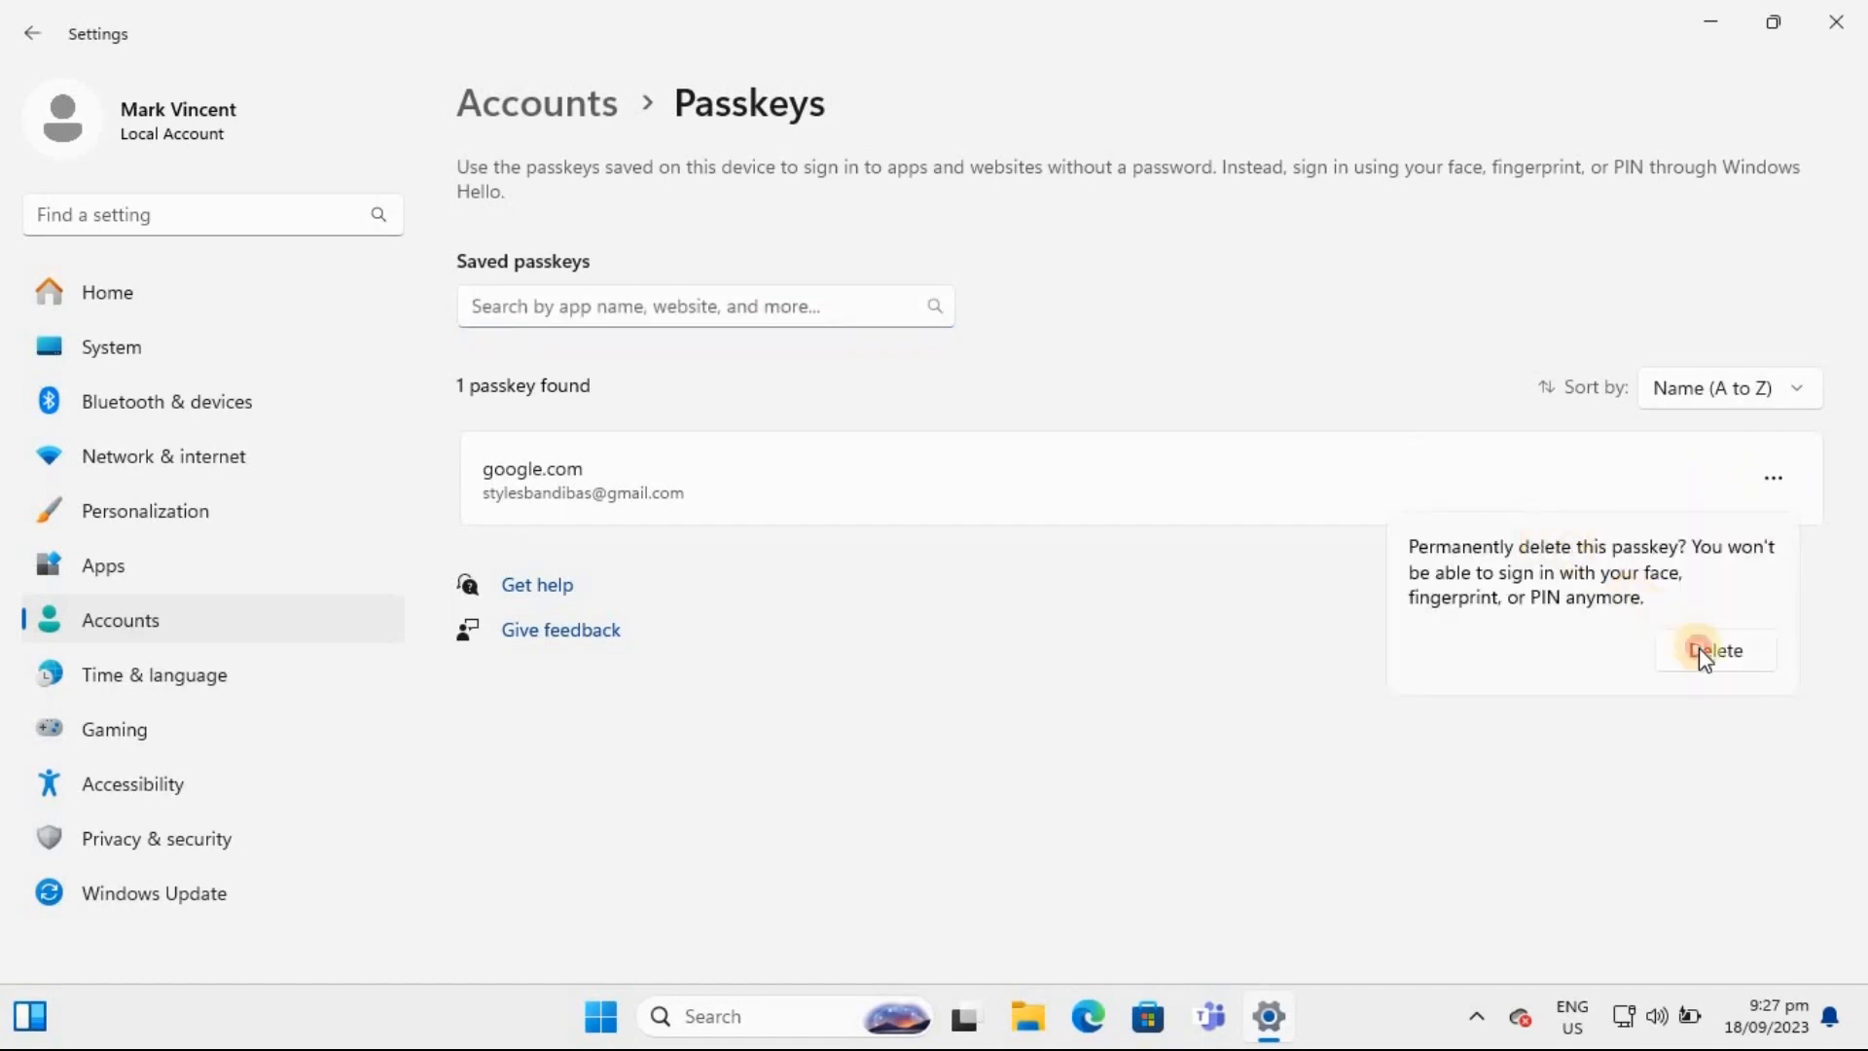
{"action": "left_click", "coordinate": [1714, 650]}
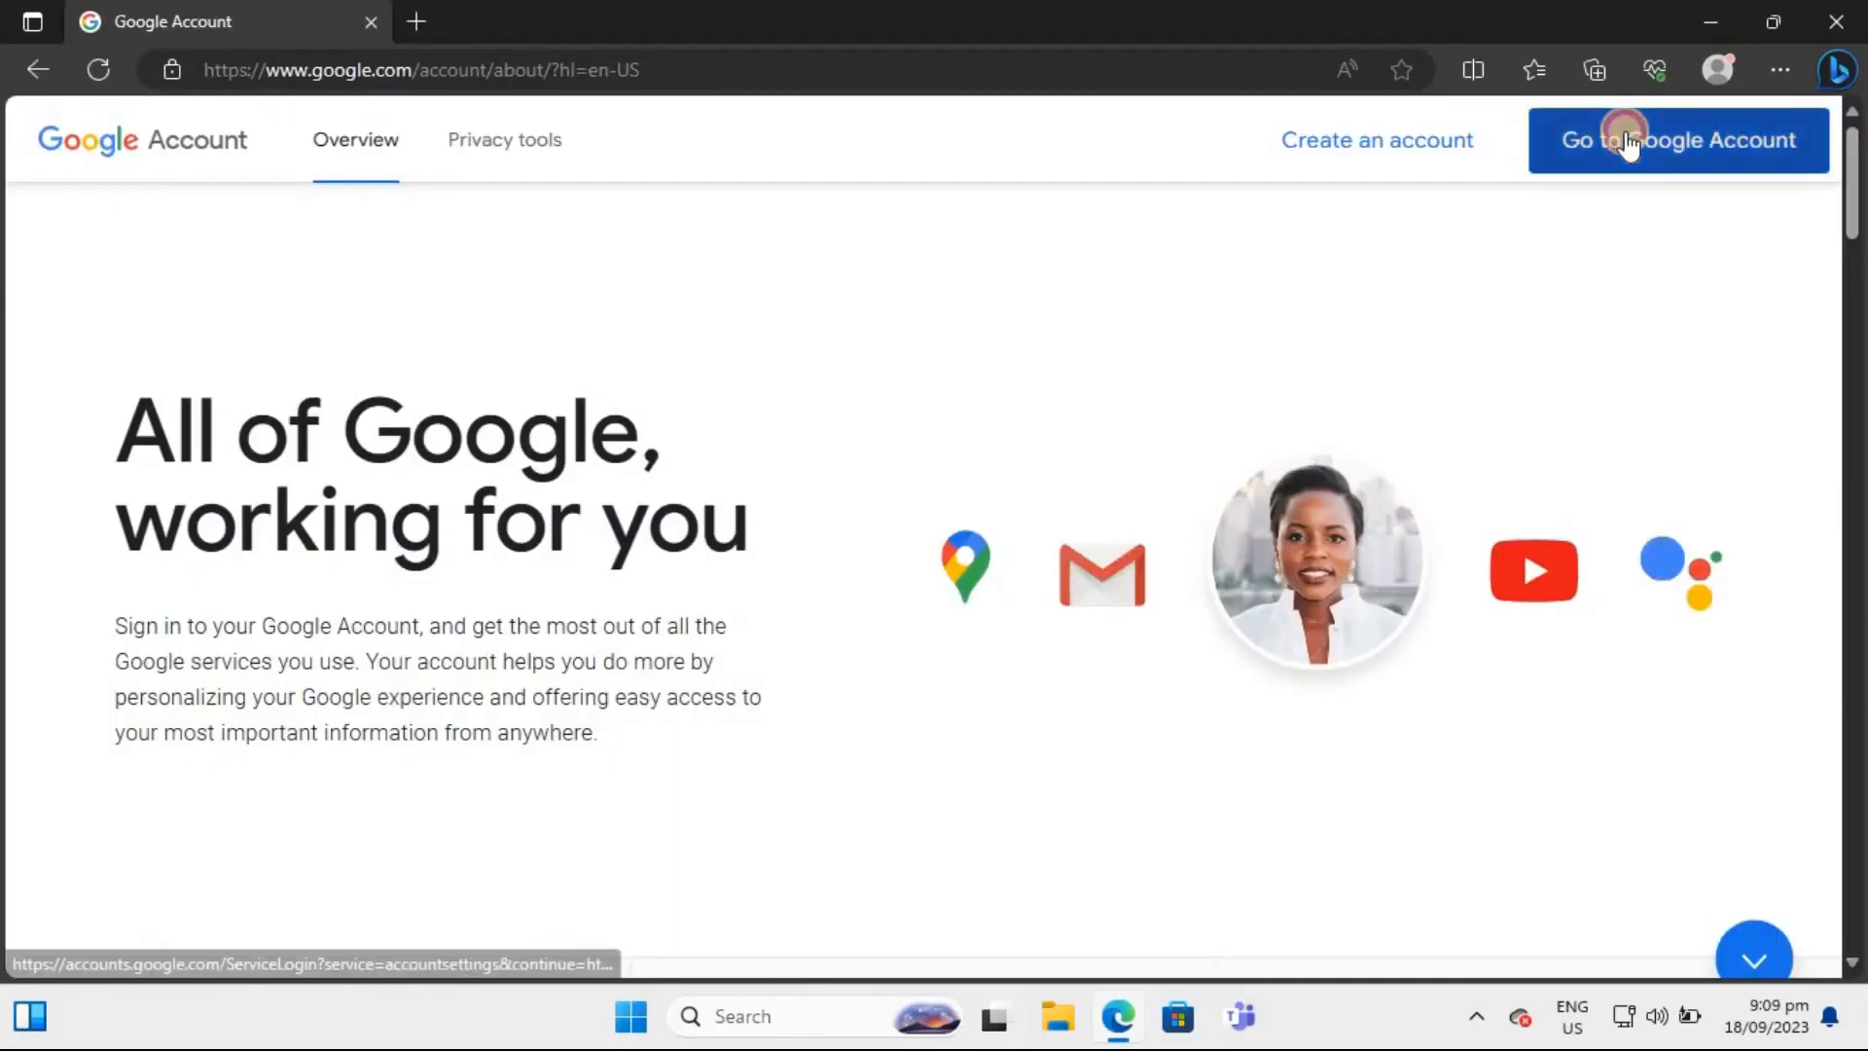
- In Google Account Security, create a passkey confirmed with a Windows Hello PIN
{"action": "left_click", "coordinate": [1677, 140]}
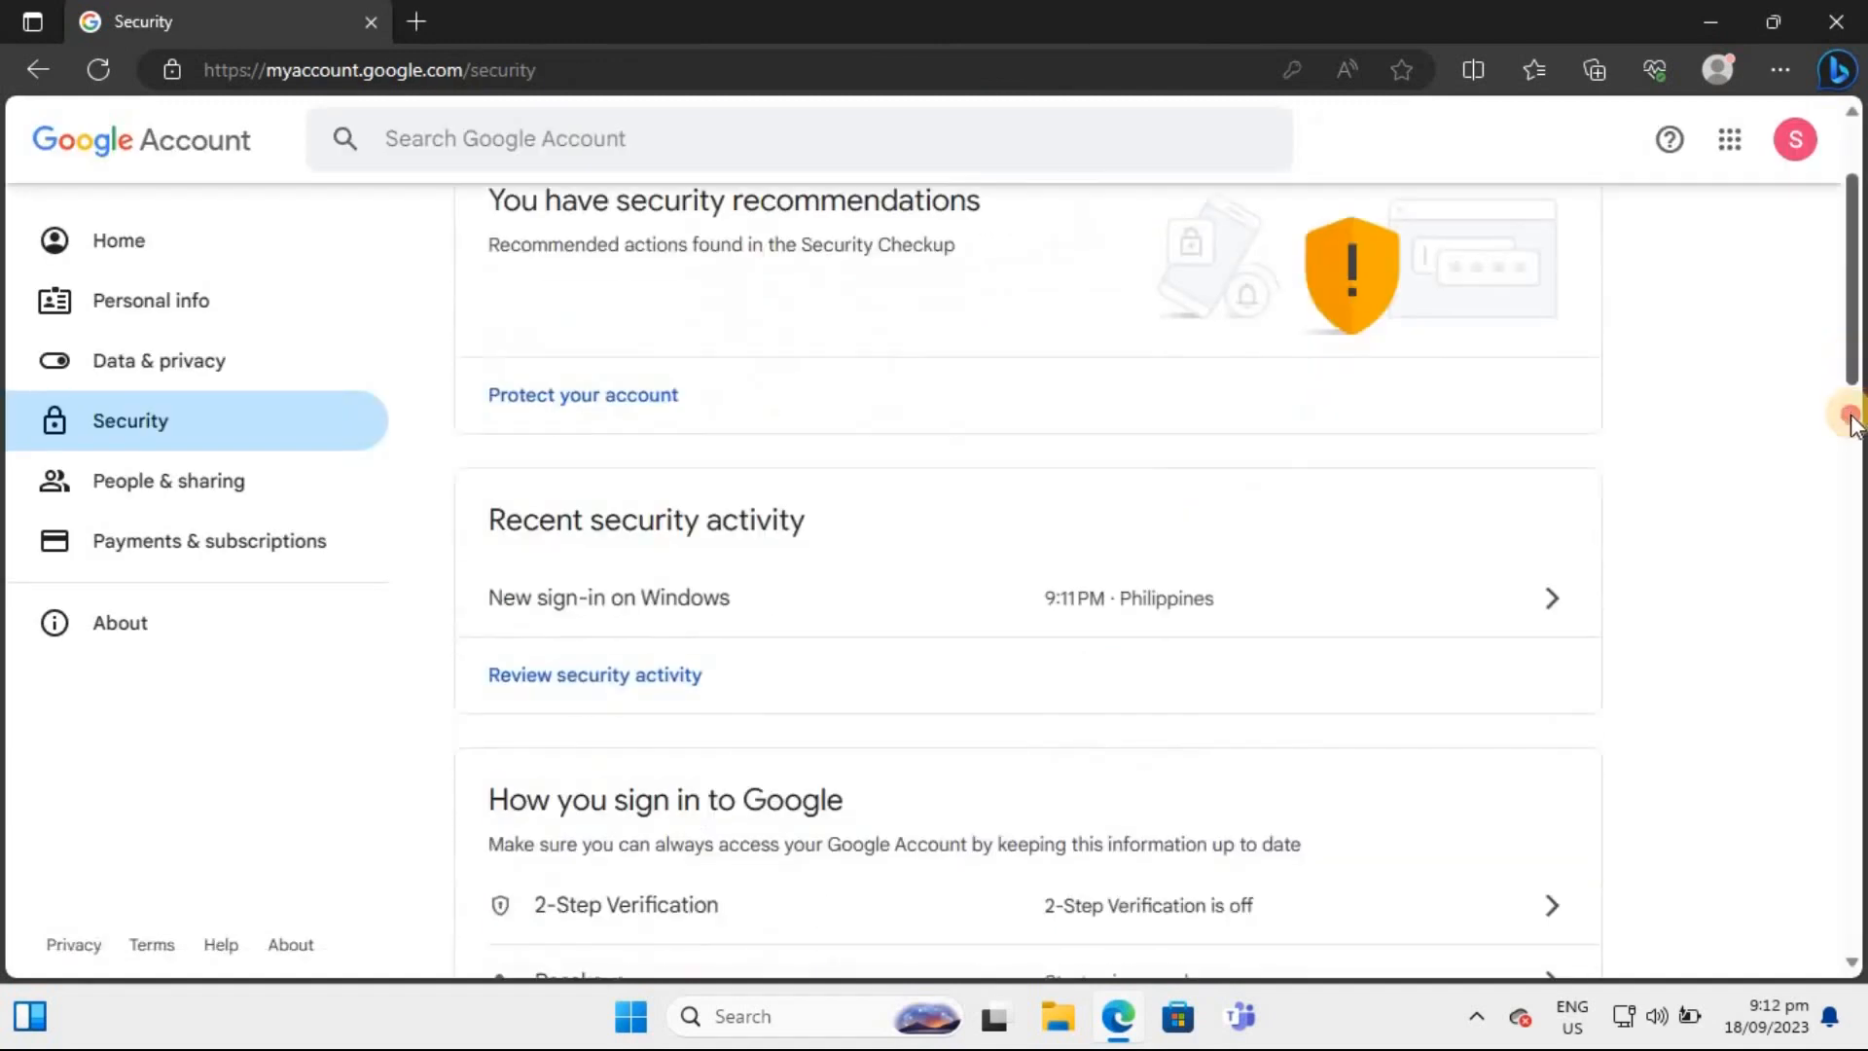
{"action": "scroll", "scroll_direction": "down", "scroll_amount": 3}
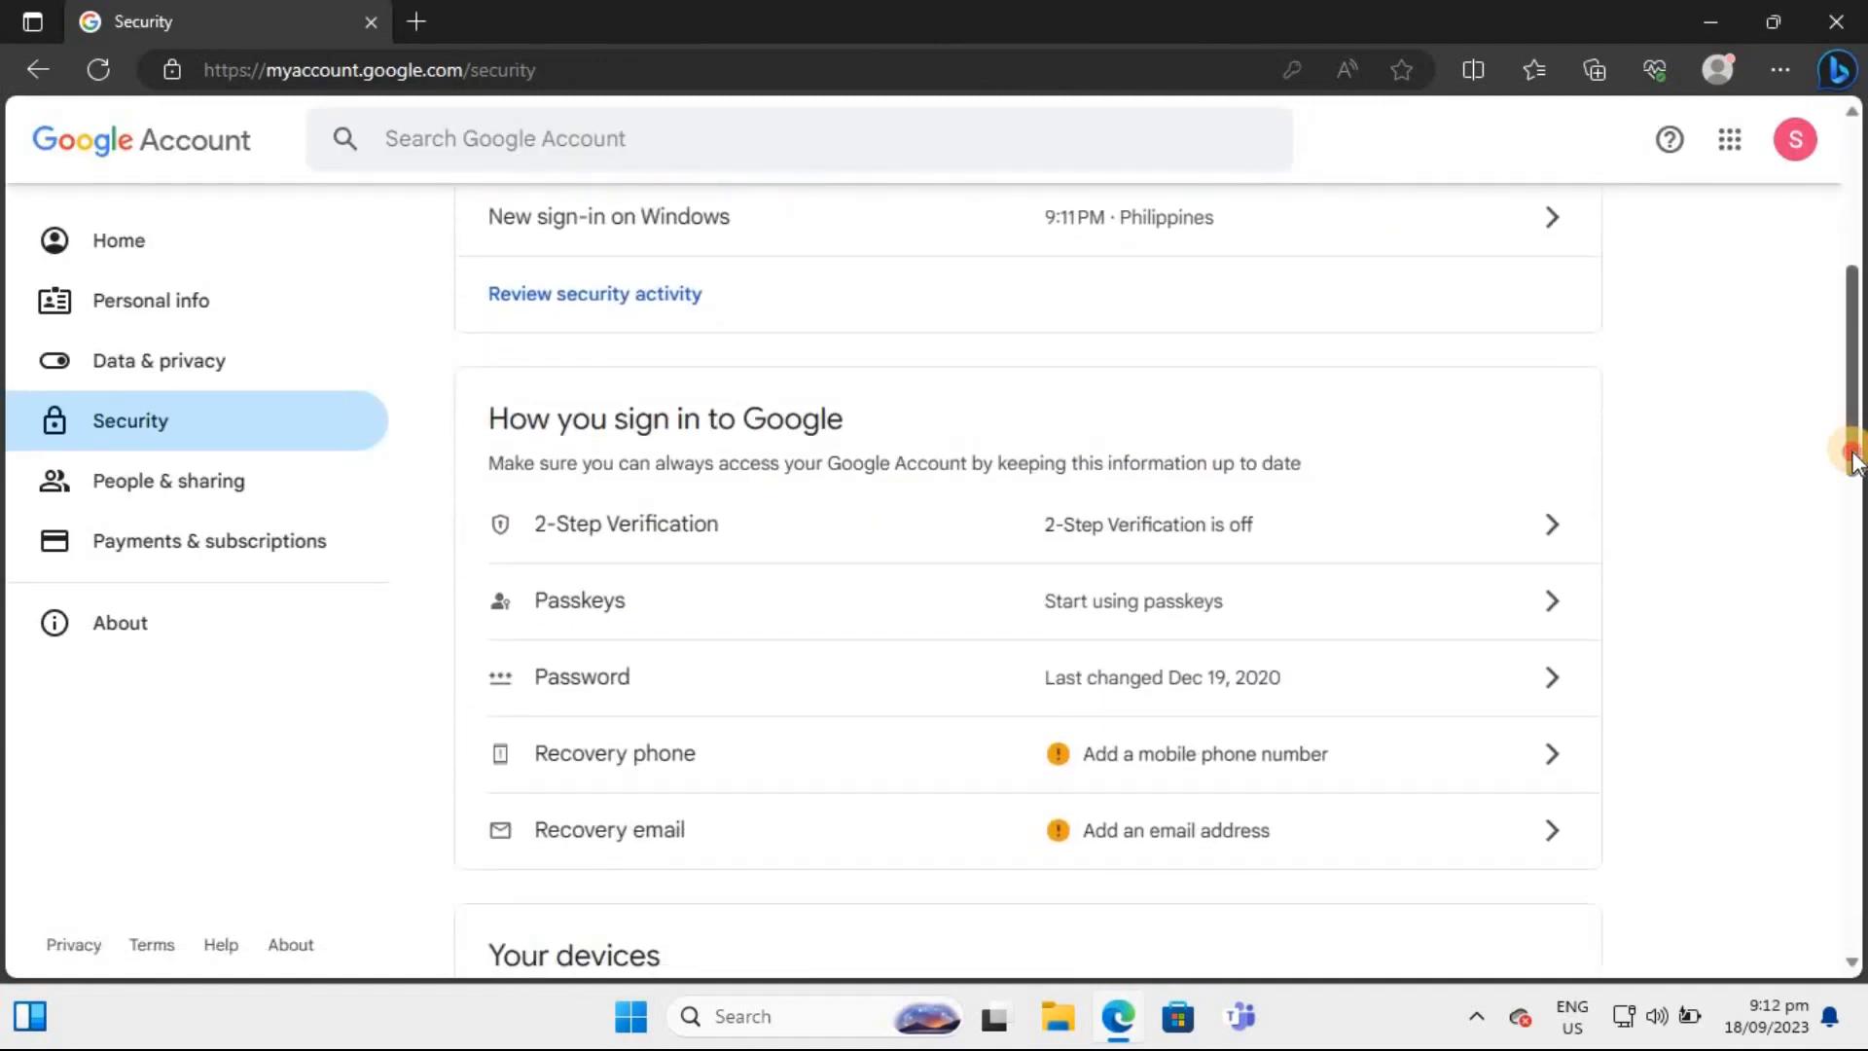
{"action": "scroll", "scroll_direction": "down", "scroll_amount": 3}
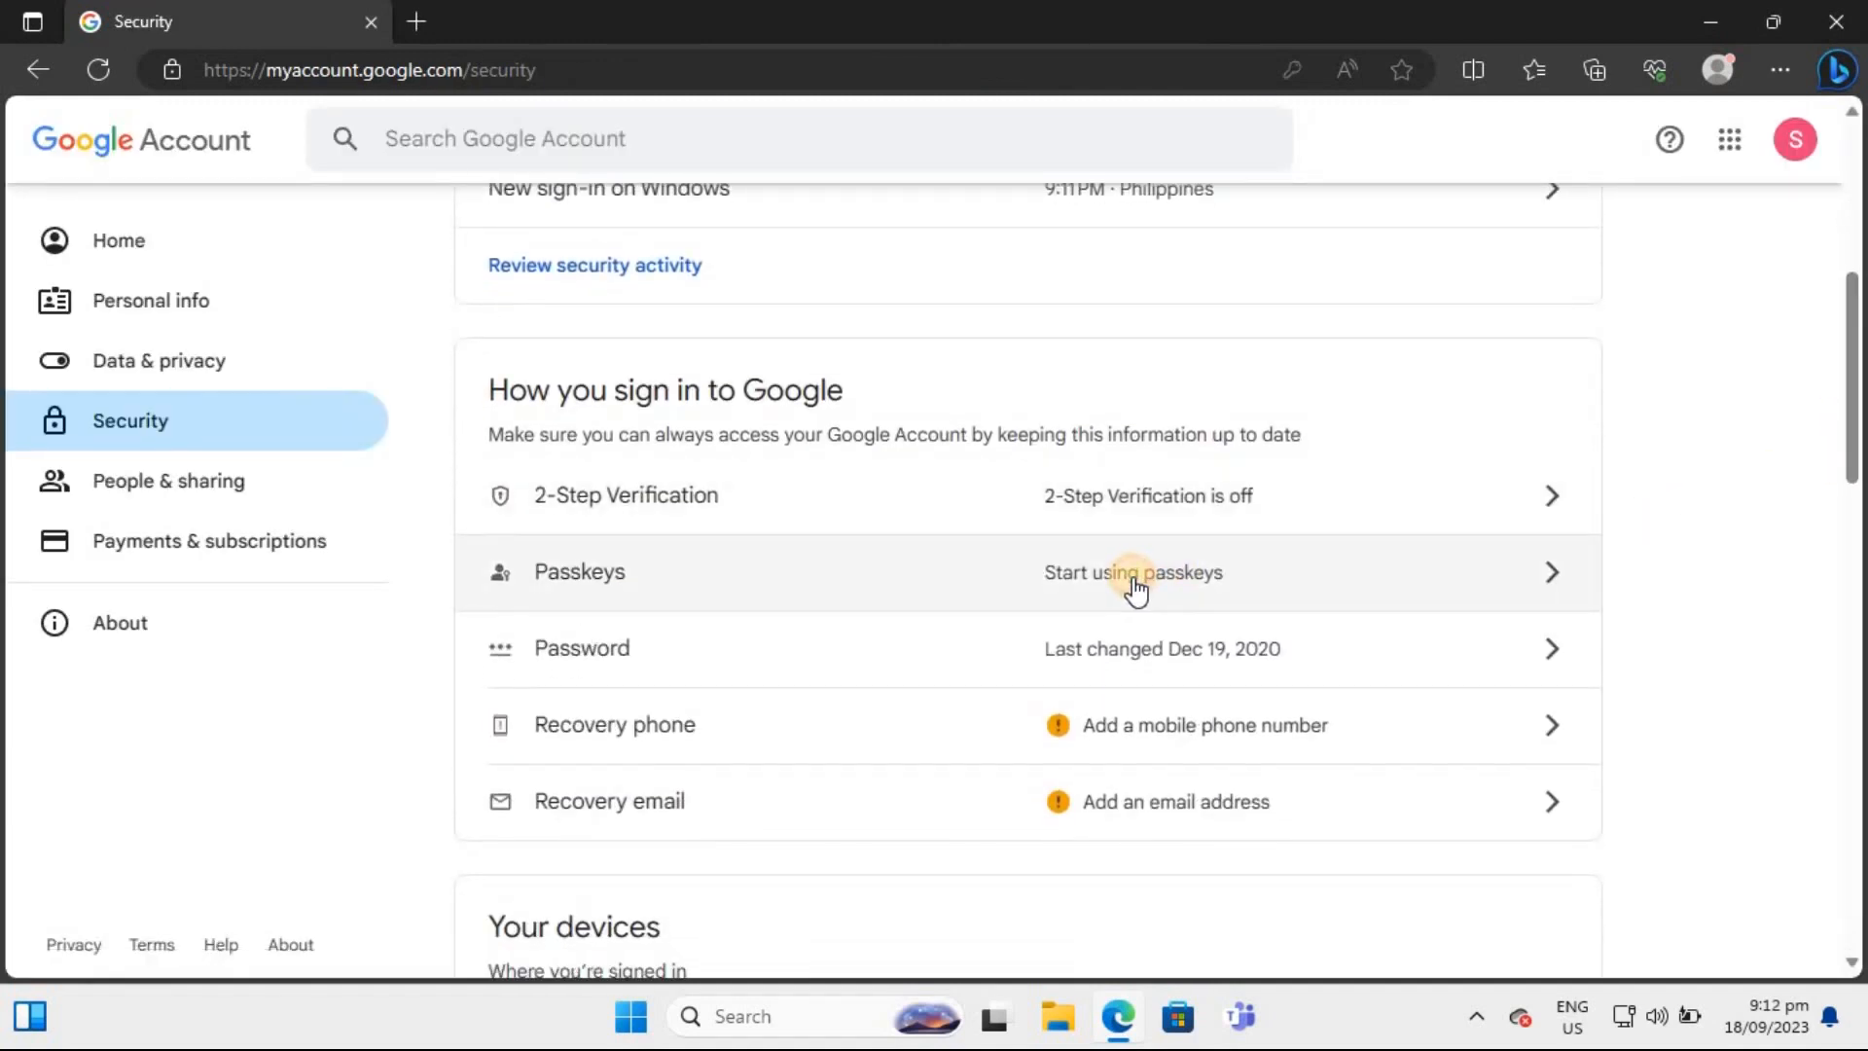
{"action": "left_click", "coordinate": [1132, 572]}
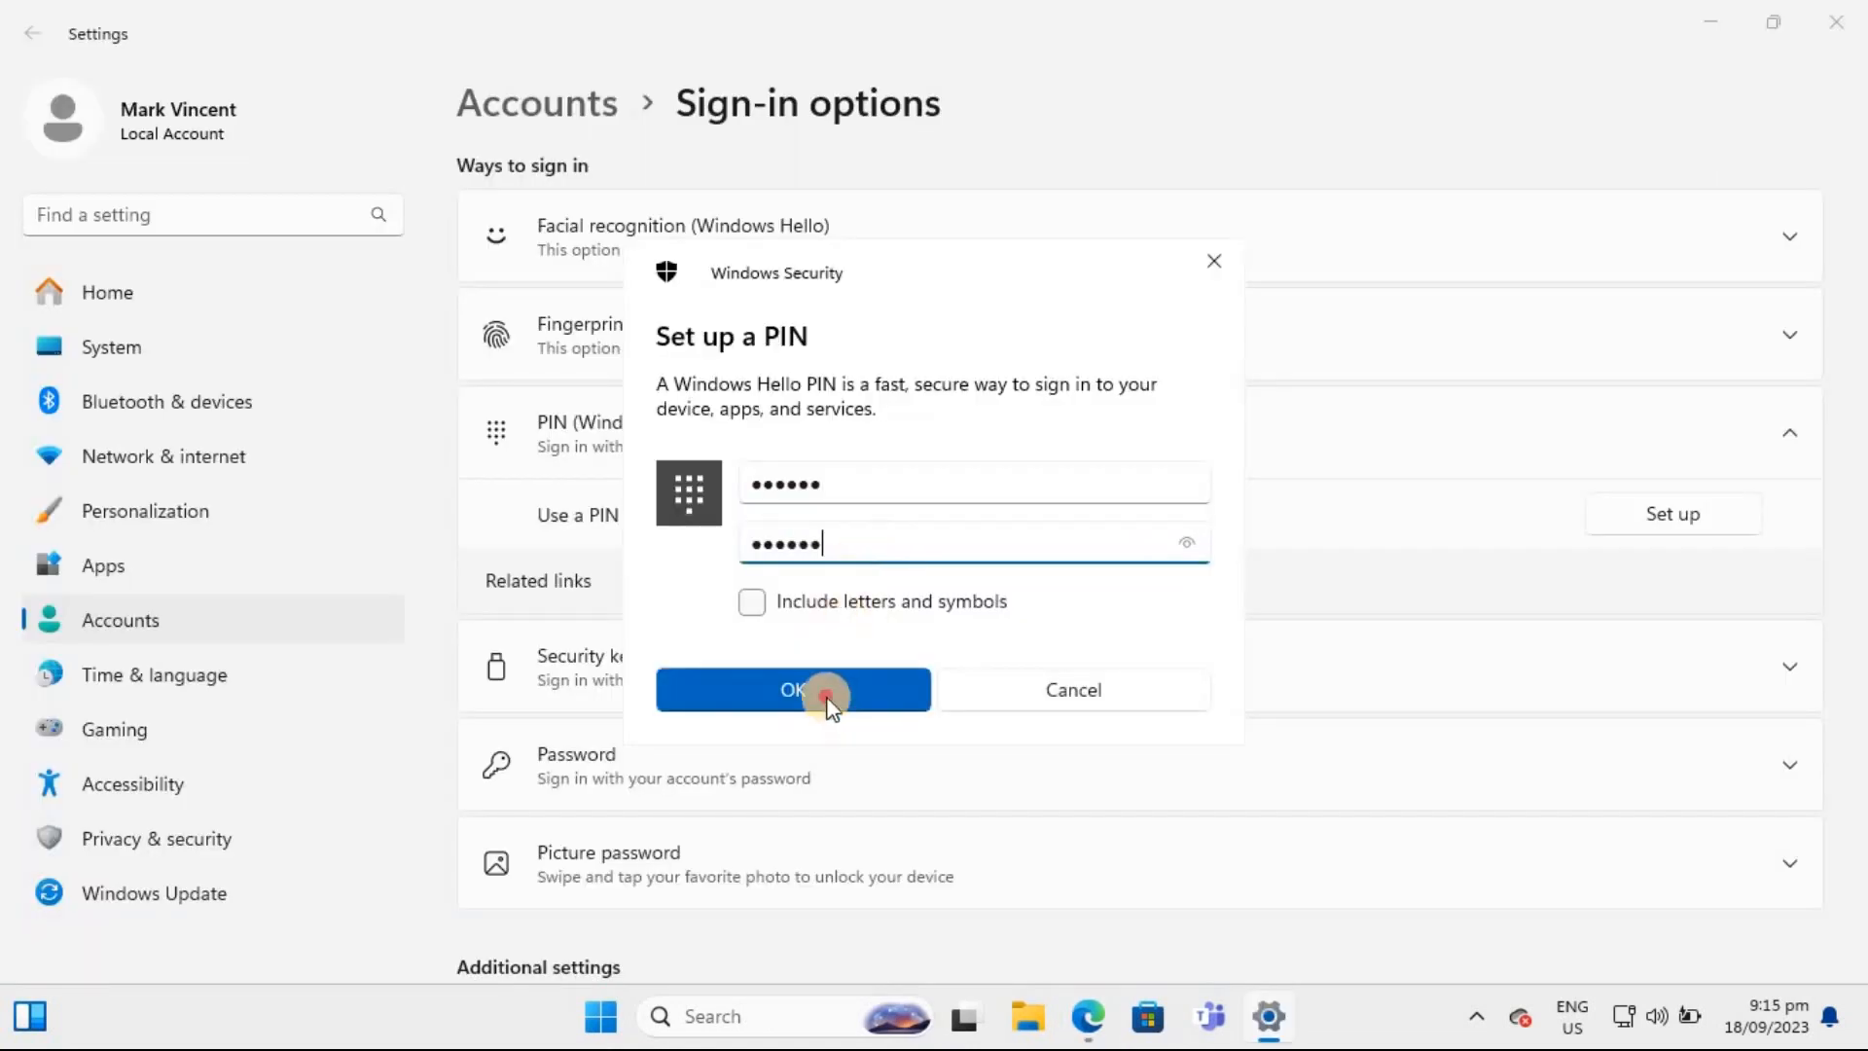
{"action": "left_click", "coordinate": [792, 689]}
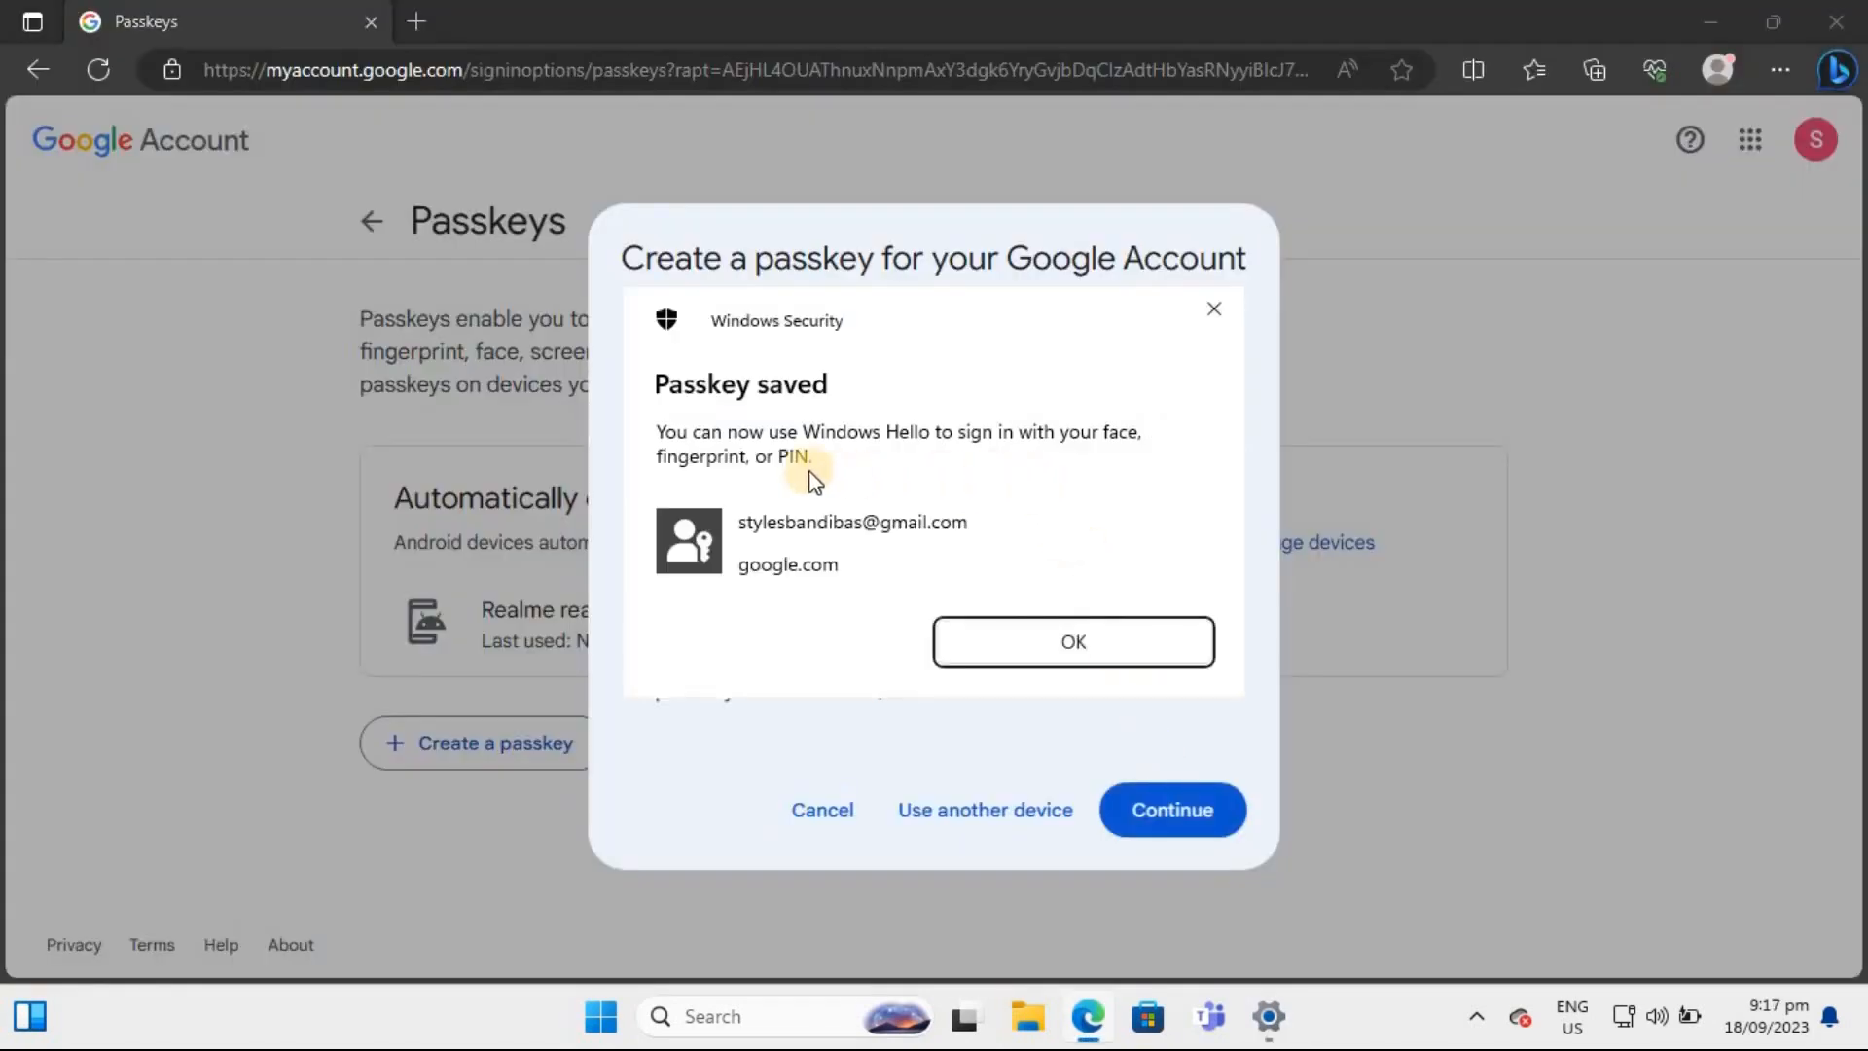
{"action": "left_click", "coordinate": [1070, 640]}
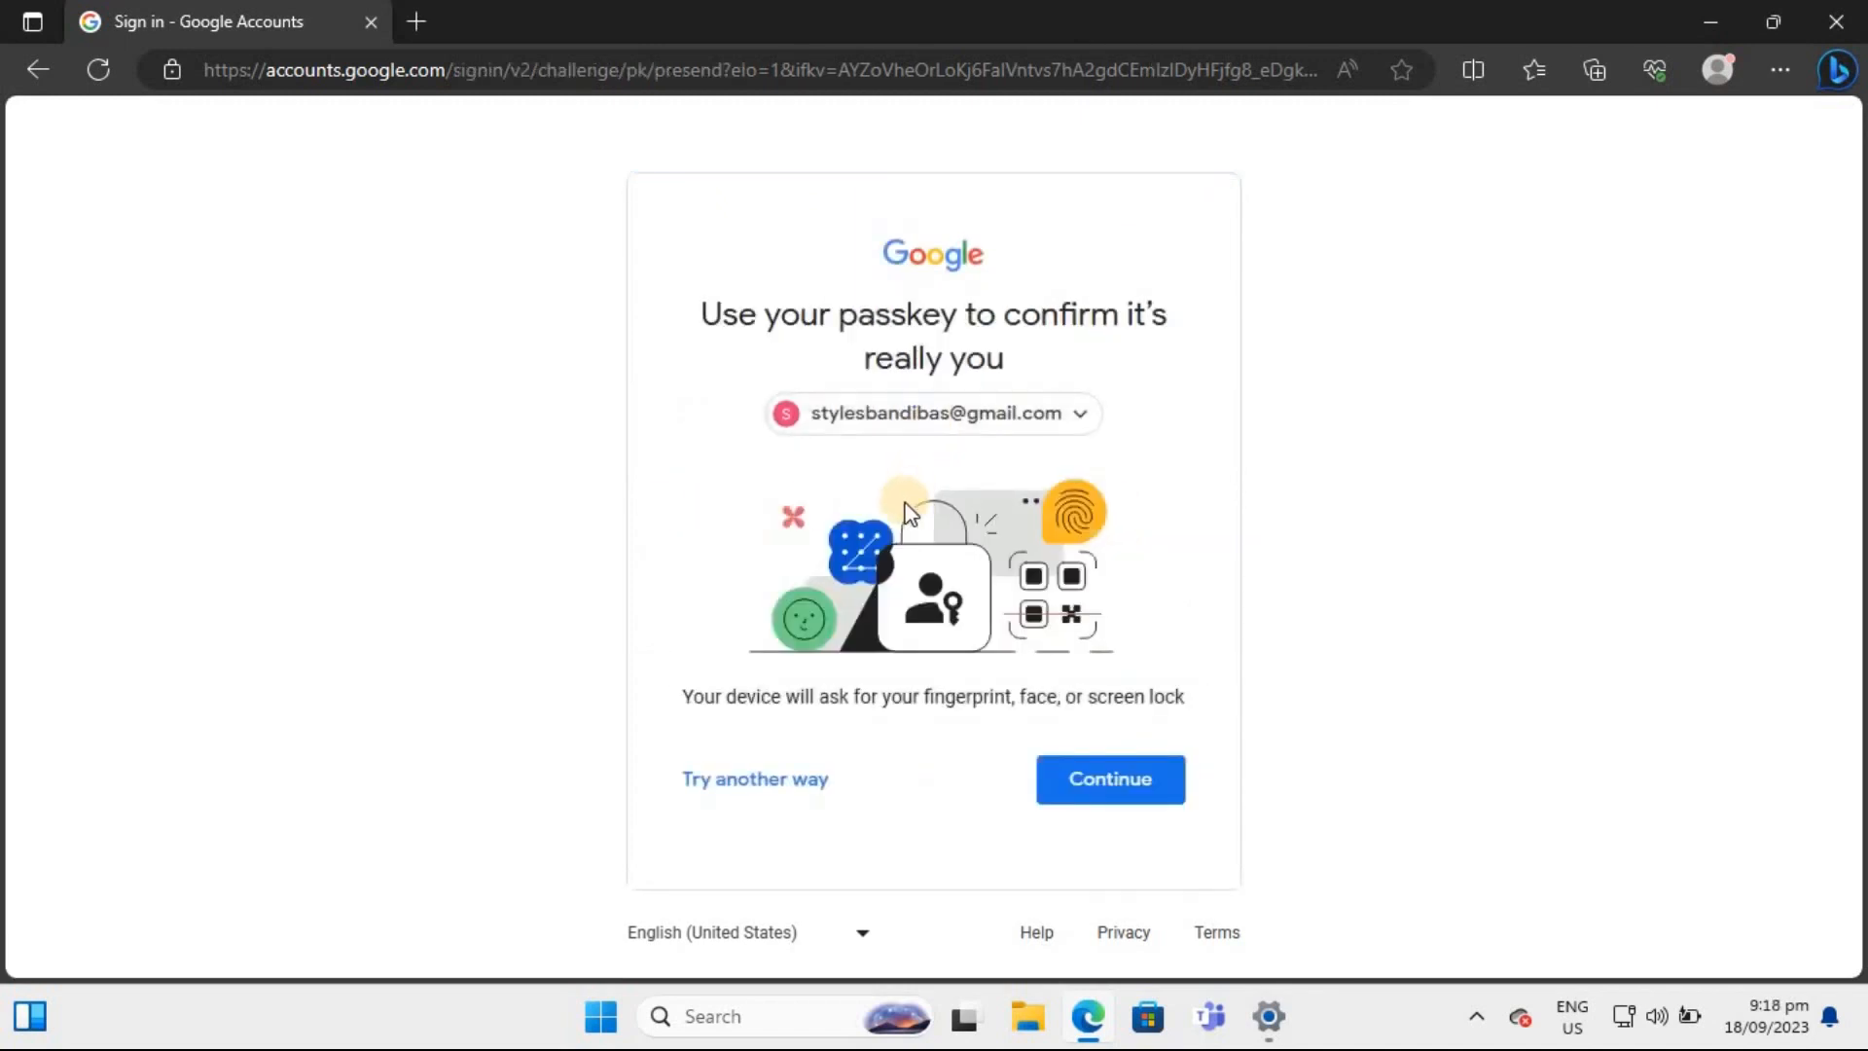
- Continue signing in to the Google account with the new passkey
{"action": "left_click", "coordinate": [1109, 778]}
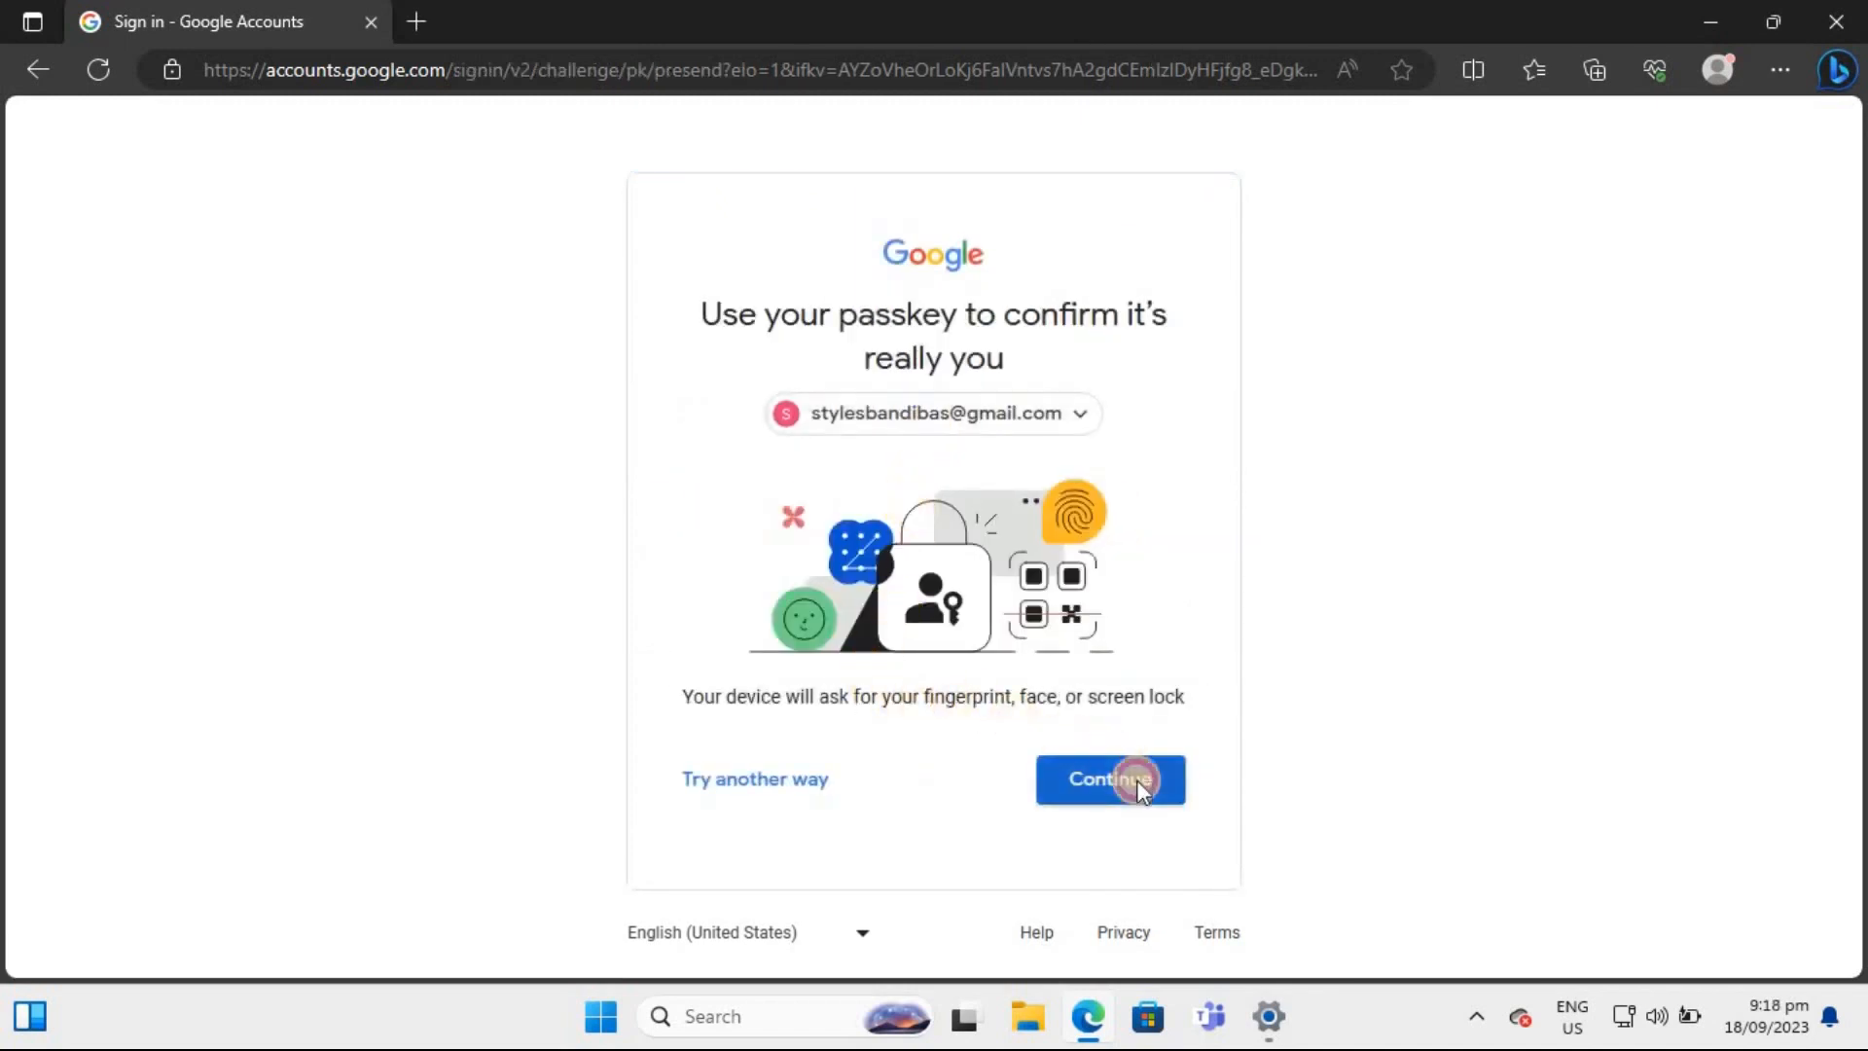
{"action": "left_click", "coordinate": [1107, 779]}
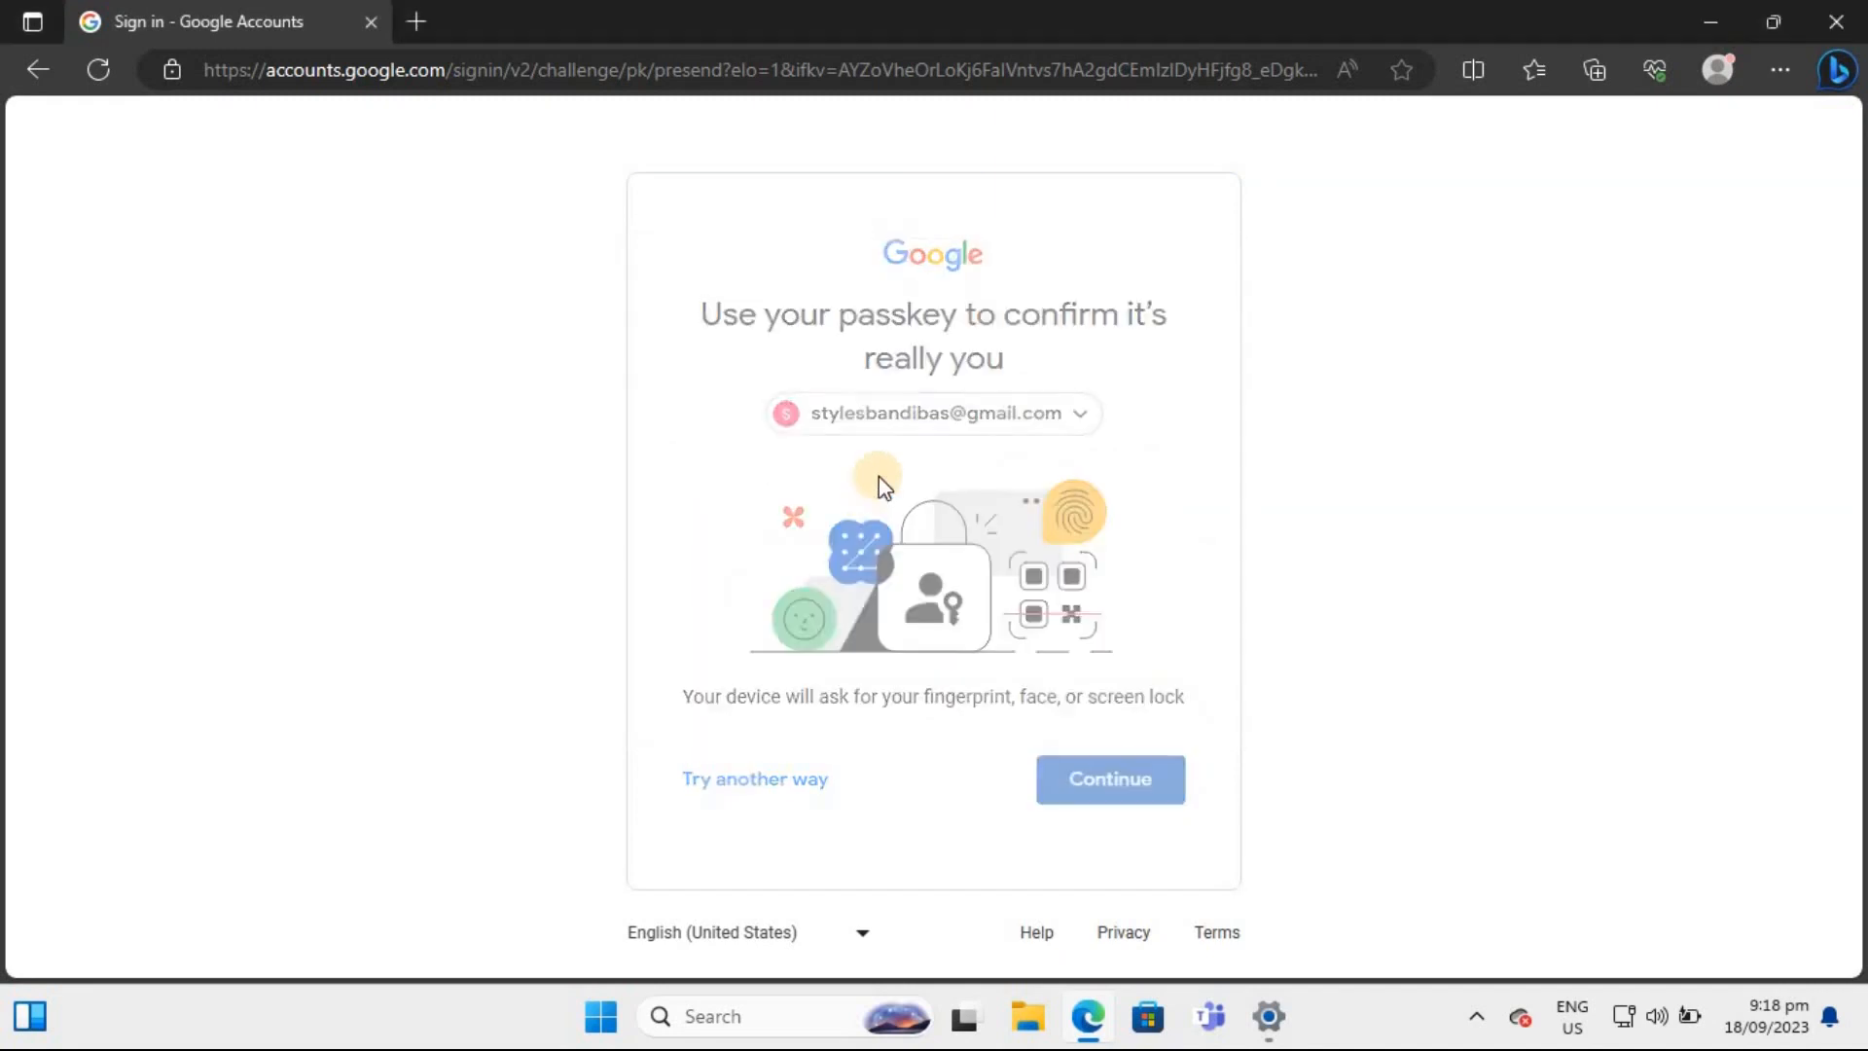
{"action": "left_click", "coordinate": [1266, 1016]}
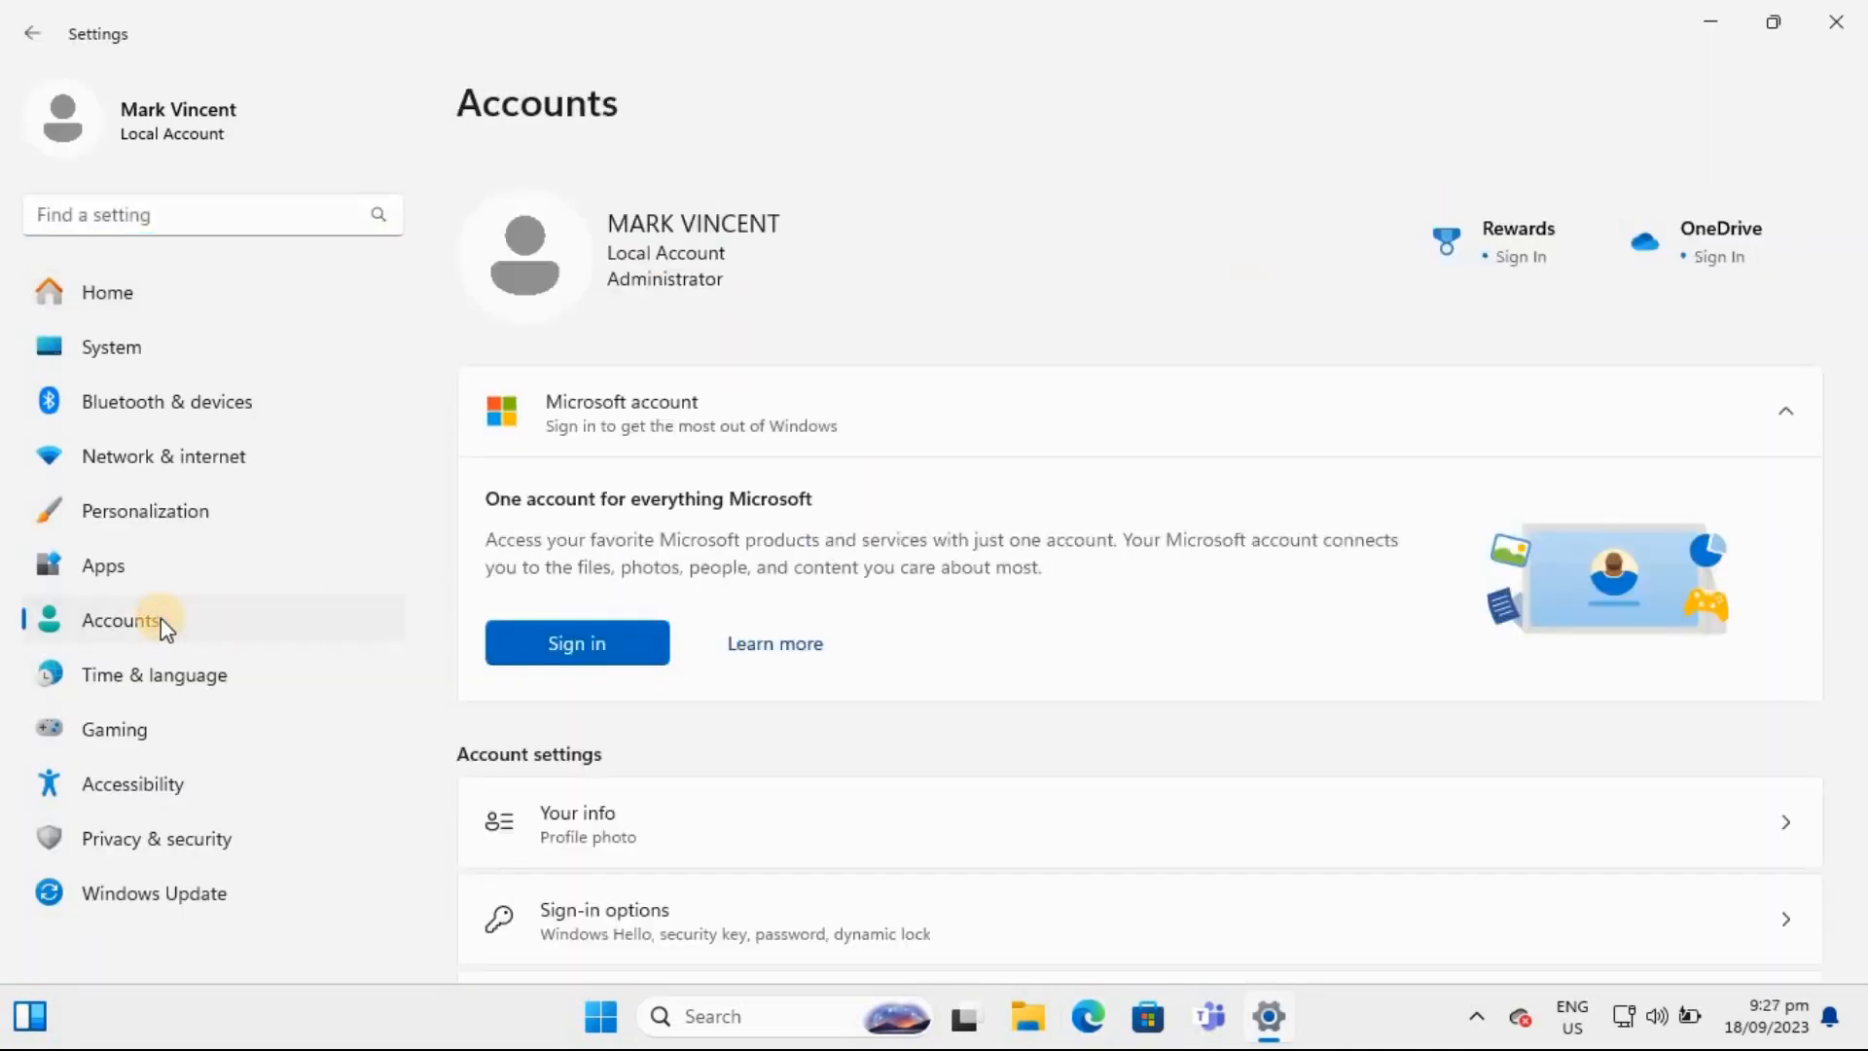
- In Accounts > Passkey settings, show the options menu for the saved google.com passkey
{"action": "scroll", "scroll_direction": "down", "scroll_amount": 3}
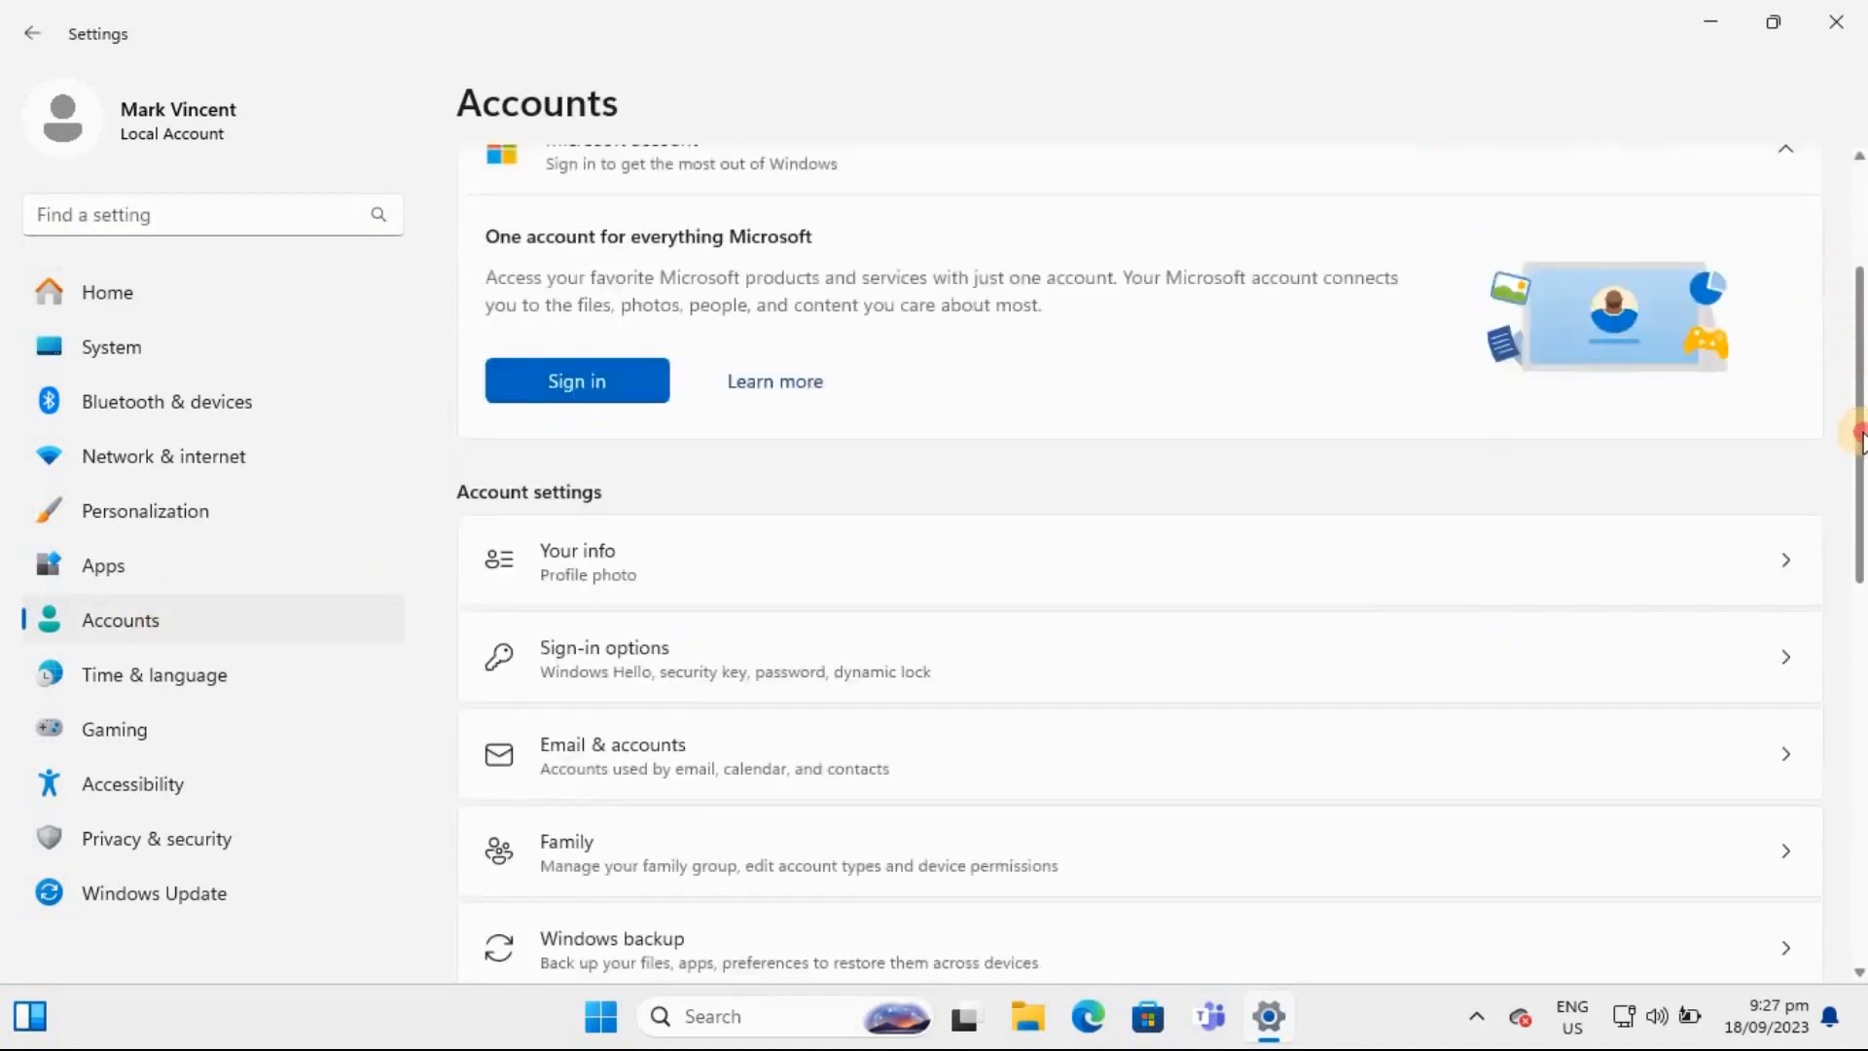
{"action": "scroll", "scroll_direction": "down", "scroll_amount": 3}
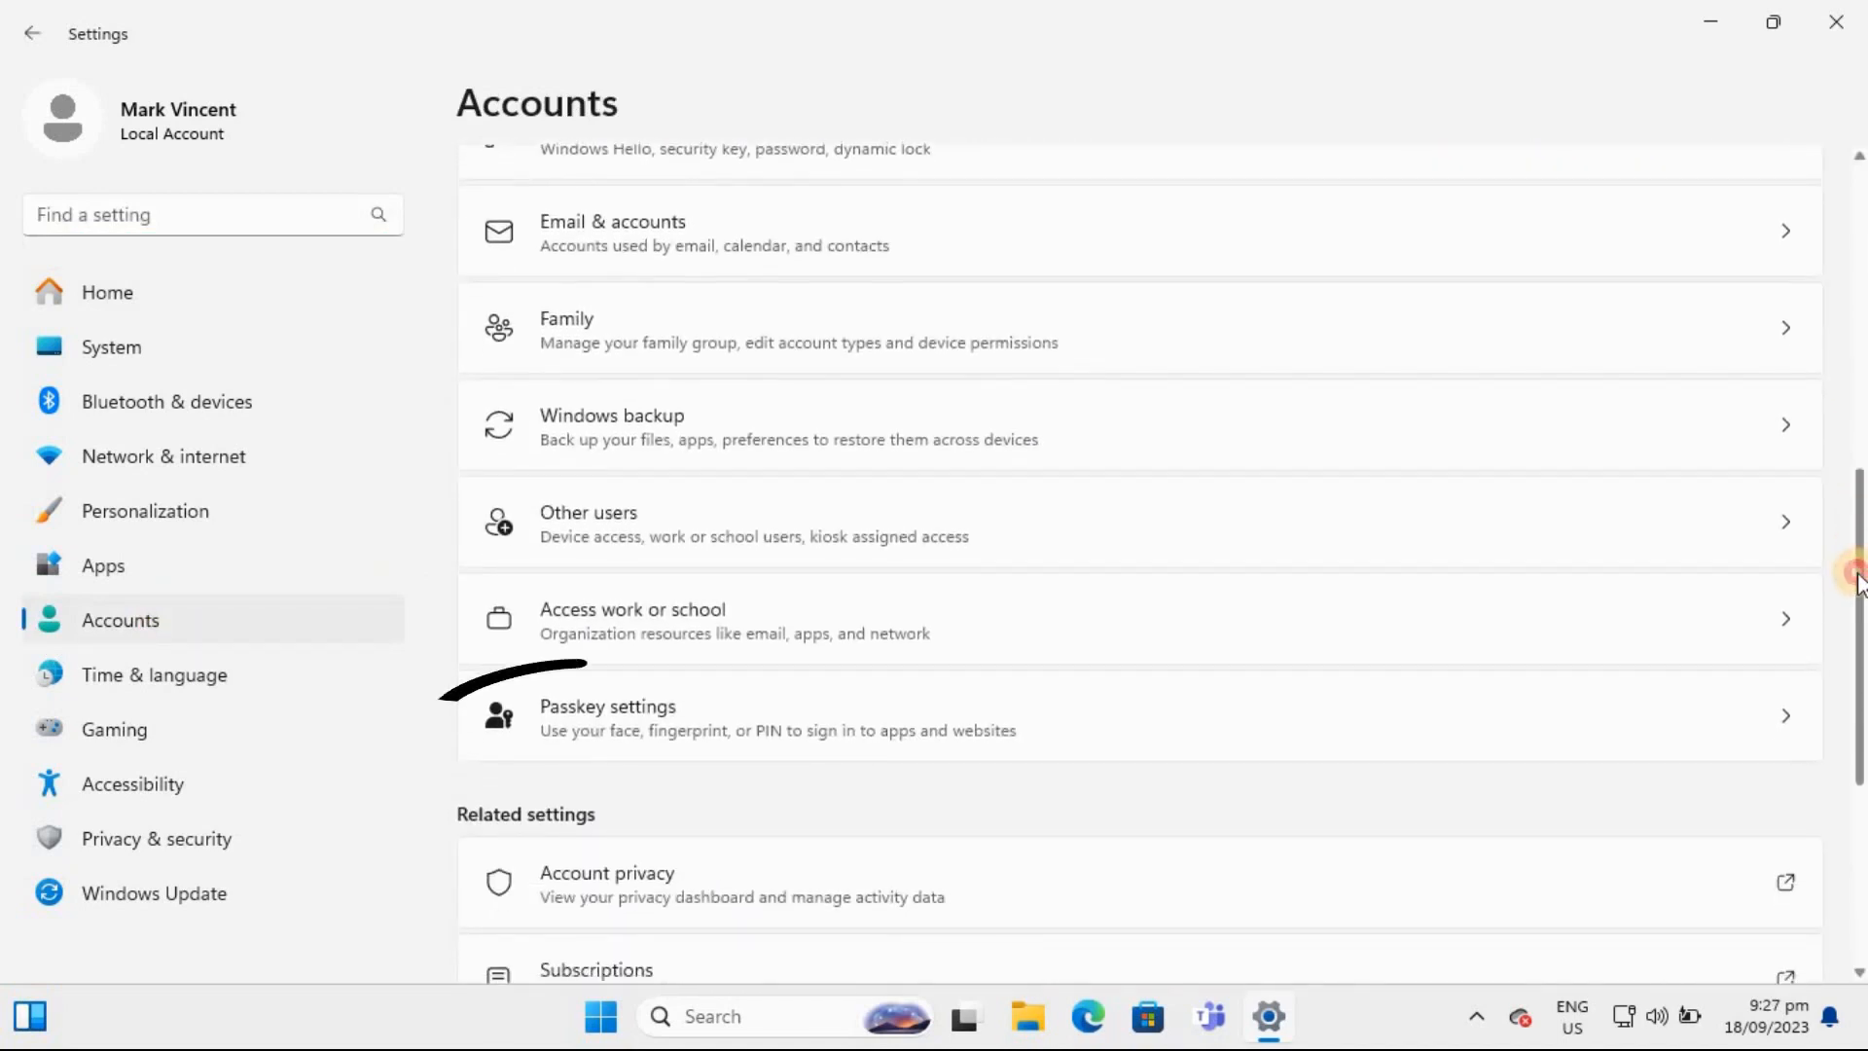
{"action": "mouse_move", "coordinate": [1387, 666]}
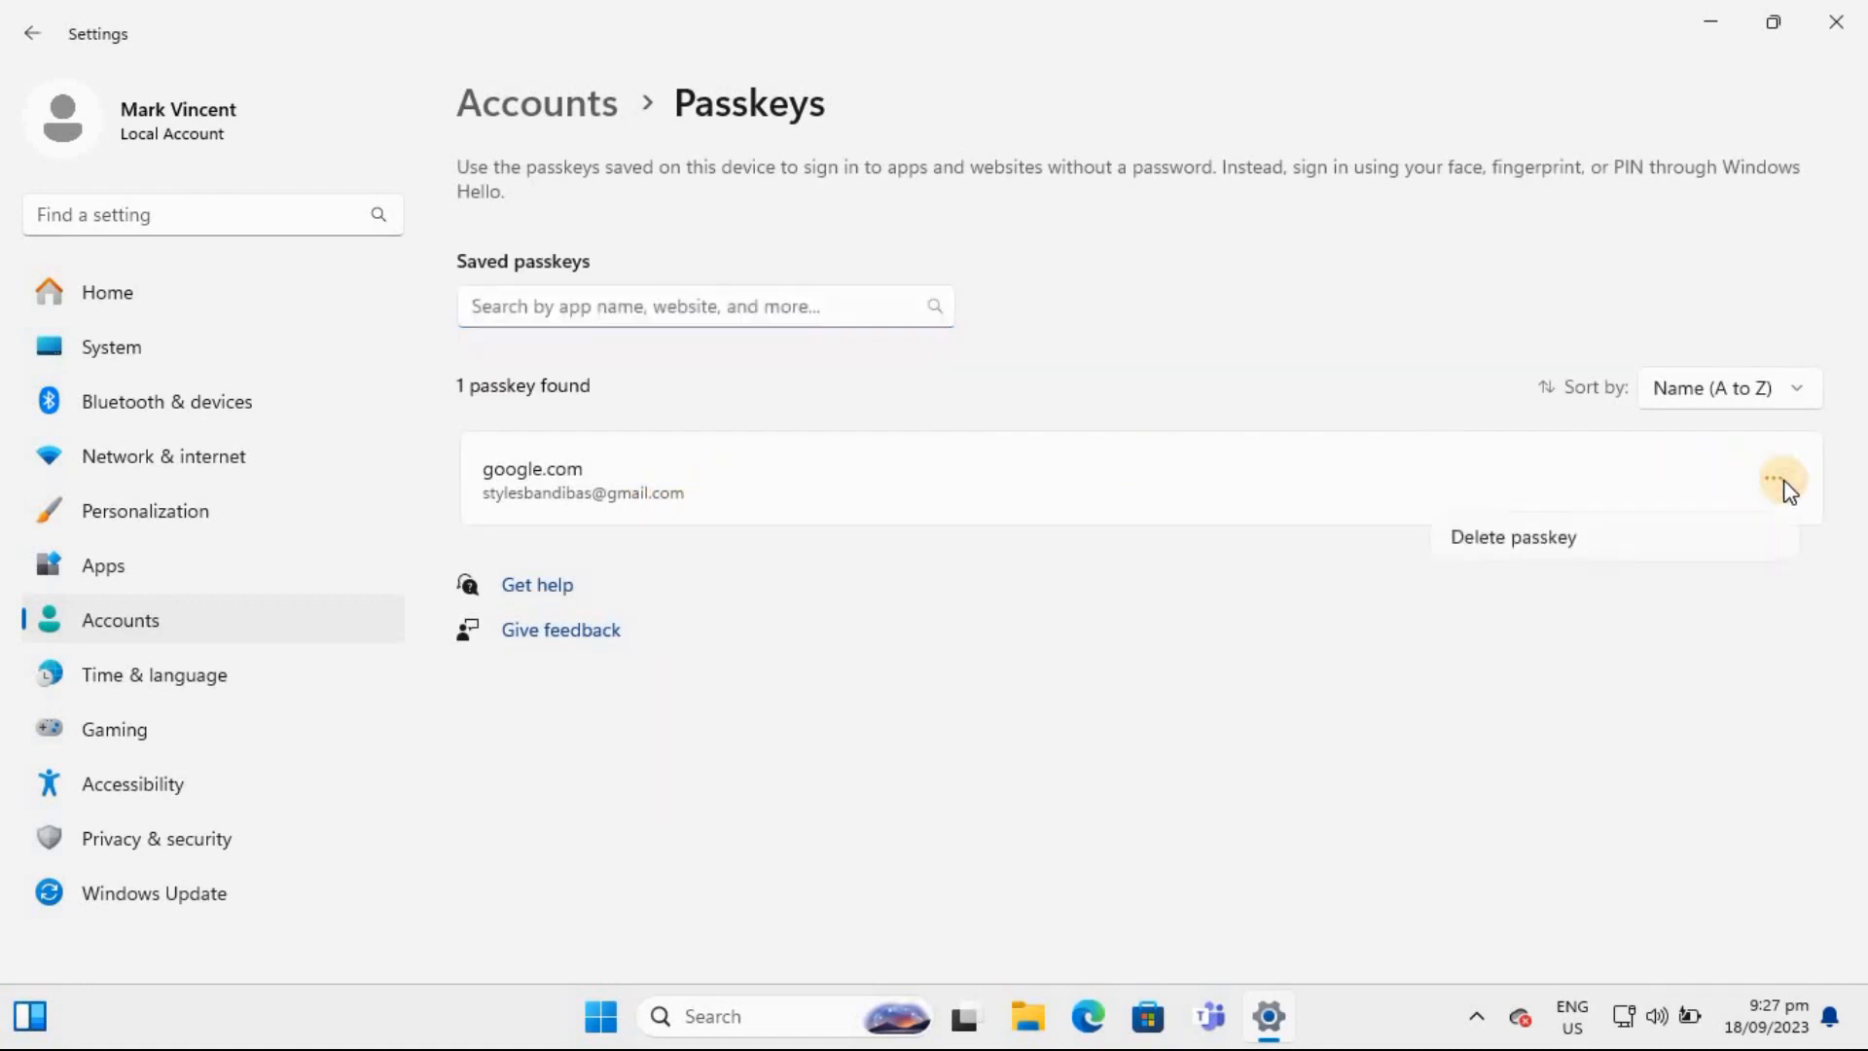
{"action": "left_click", "coordinate": [1512, 537]}
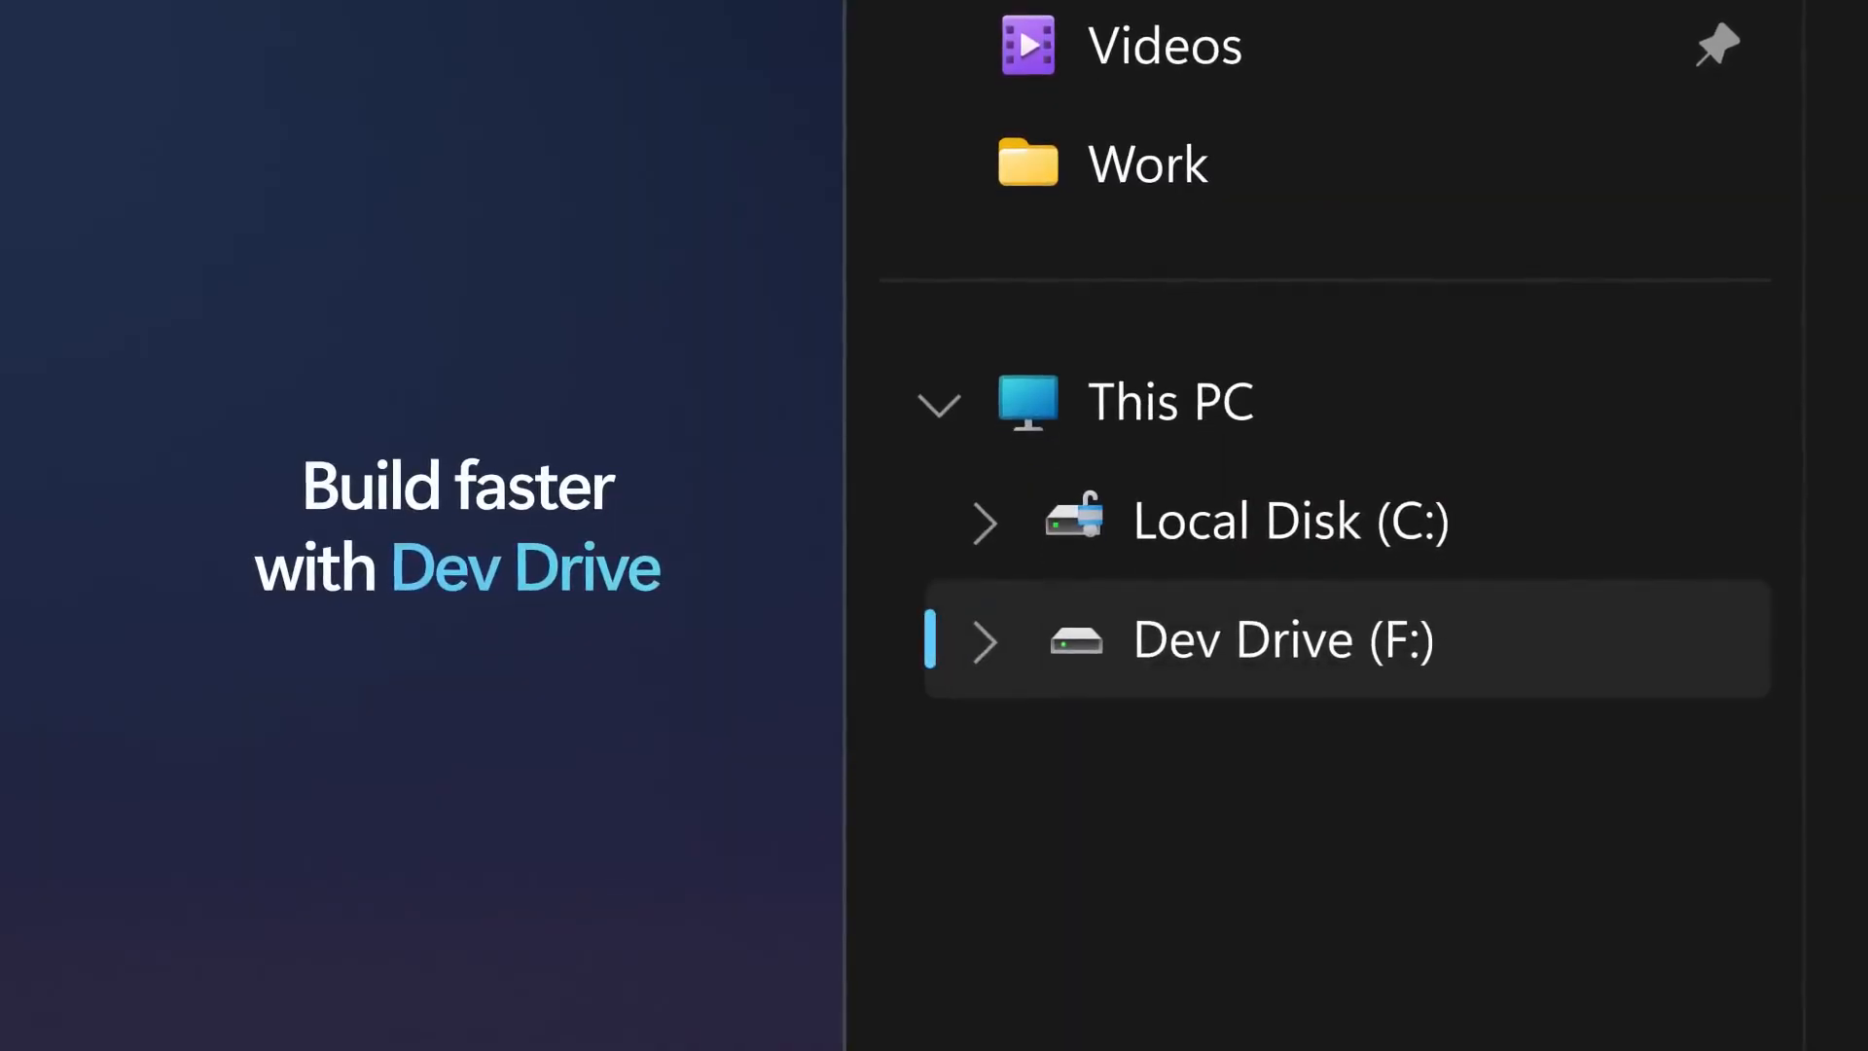
{"action": "scroll", "scroll_direction": "up", "scroll_amount": 3}
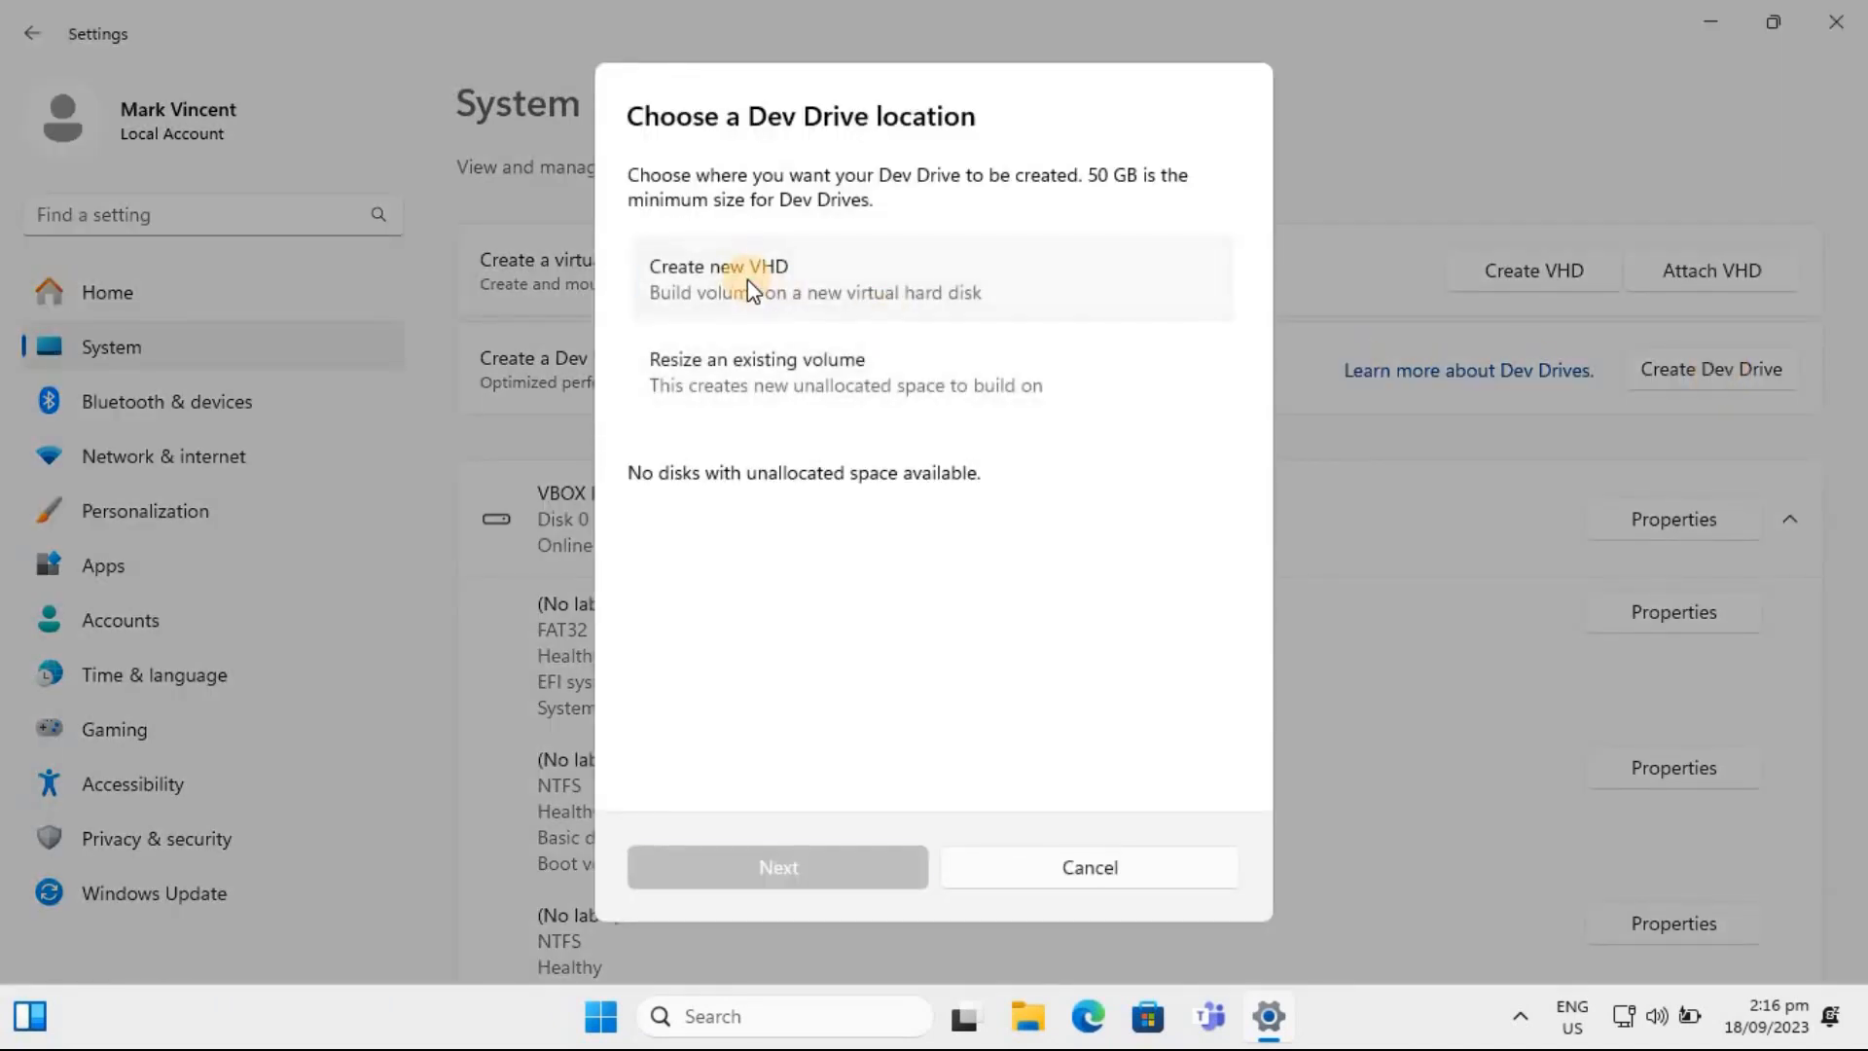
- Create the Dev Drive on a new VHD labelled MyDevDrive, letter J, 51,200 MB
{"action": "left_click", "coordinate": [776, 865]}
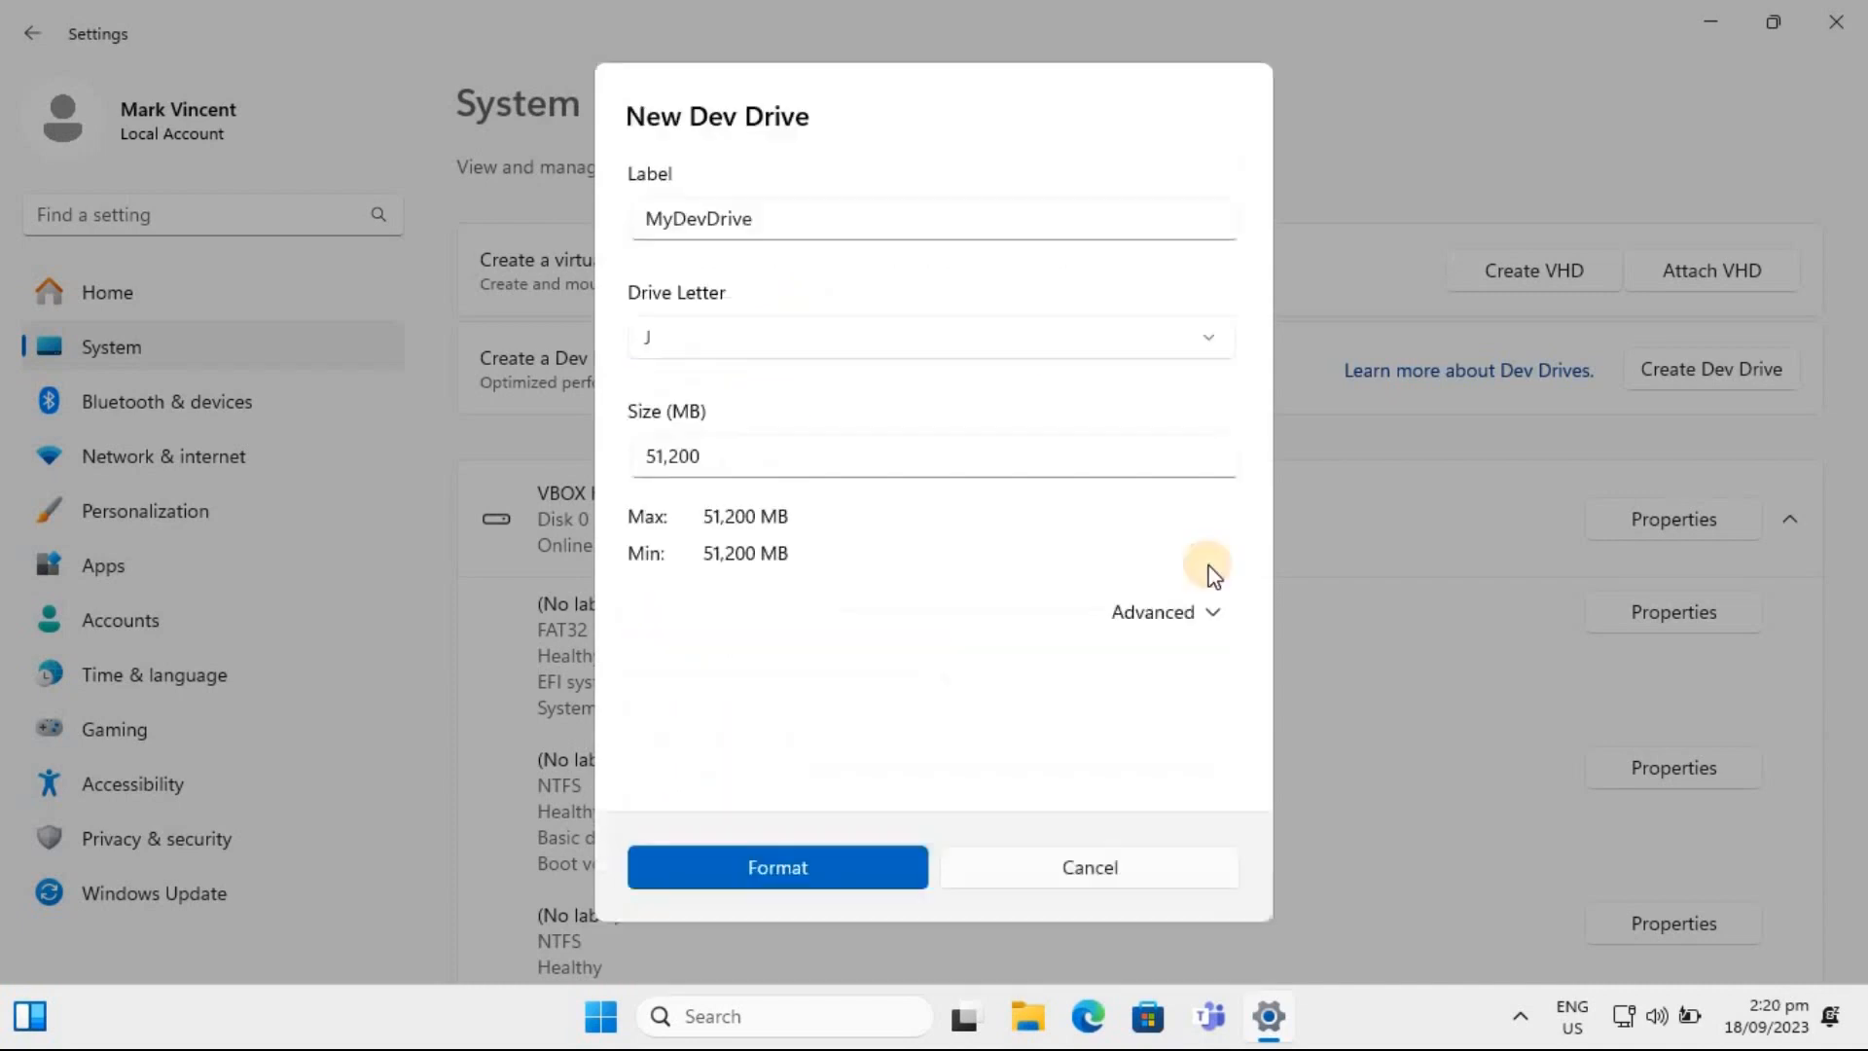
{"action": "left_click", "coordinate": [776, 865]}
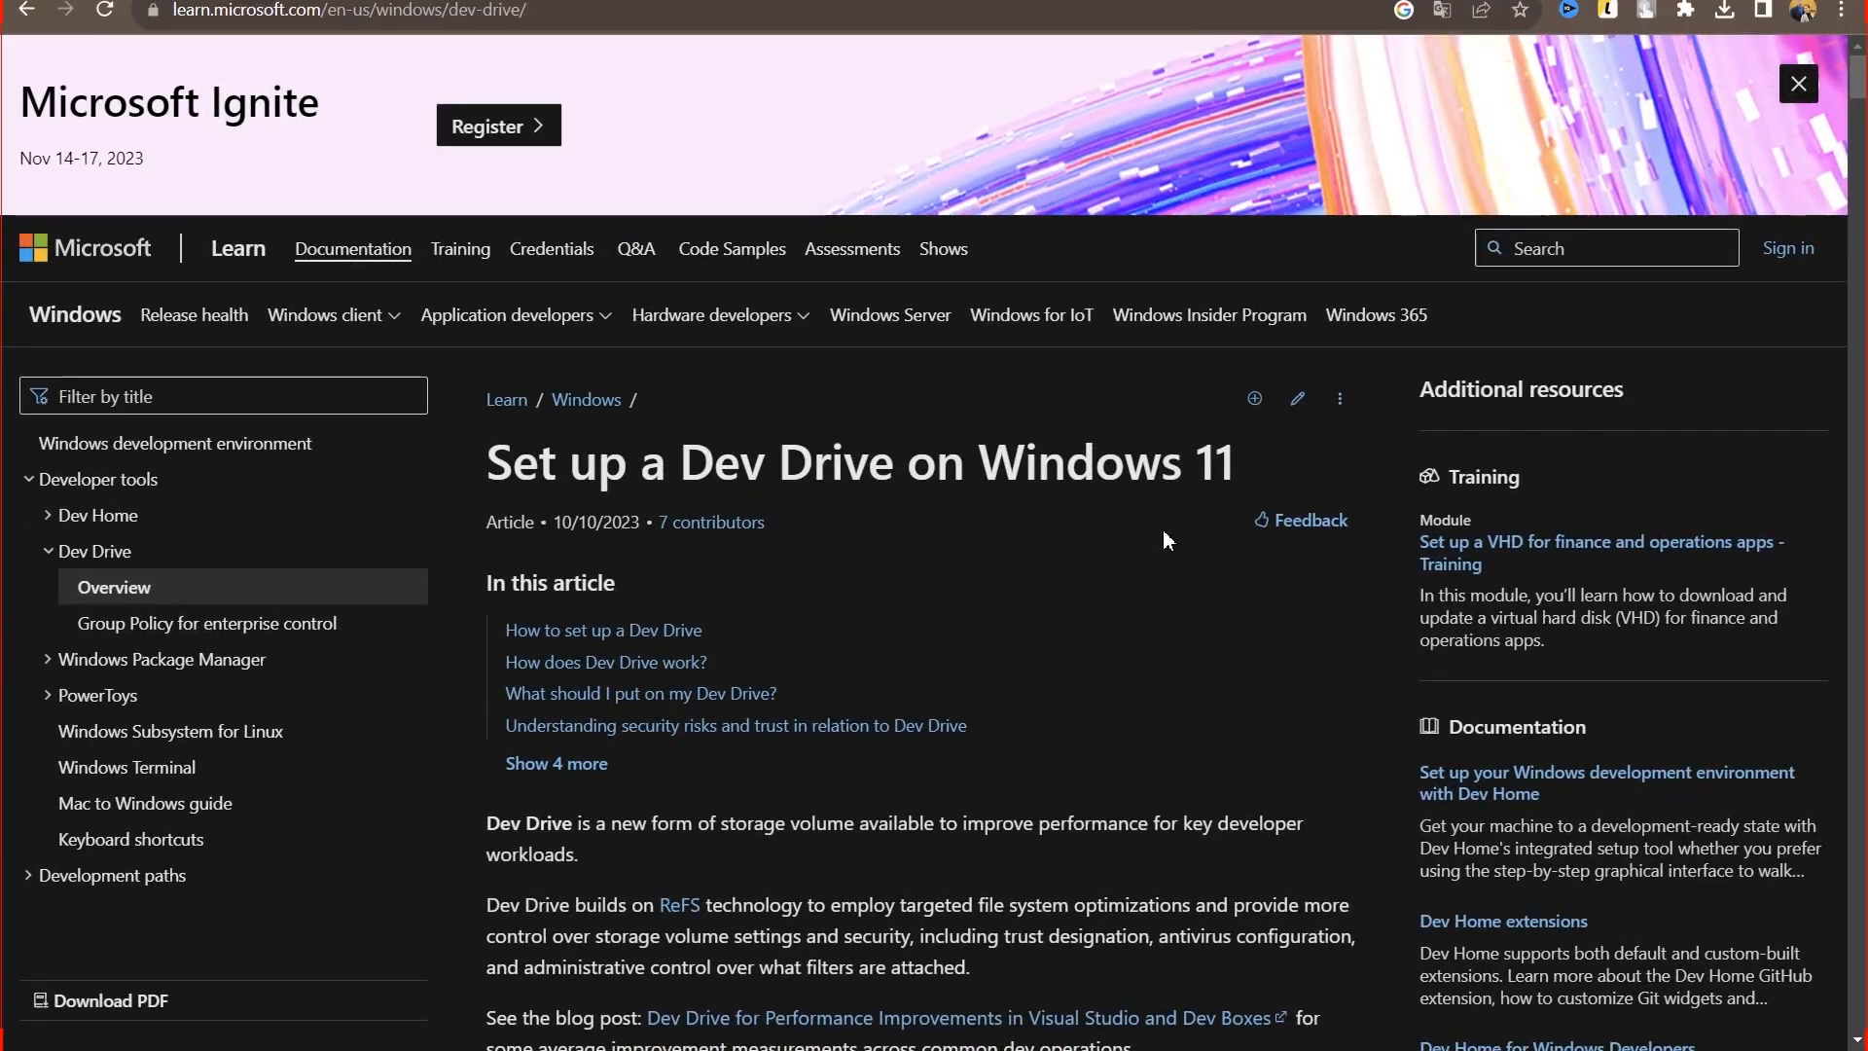
{"action": "scroll", "scroll_direction": "down", "scroll_amount": 3}
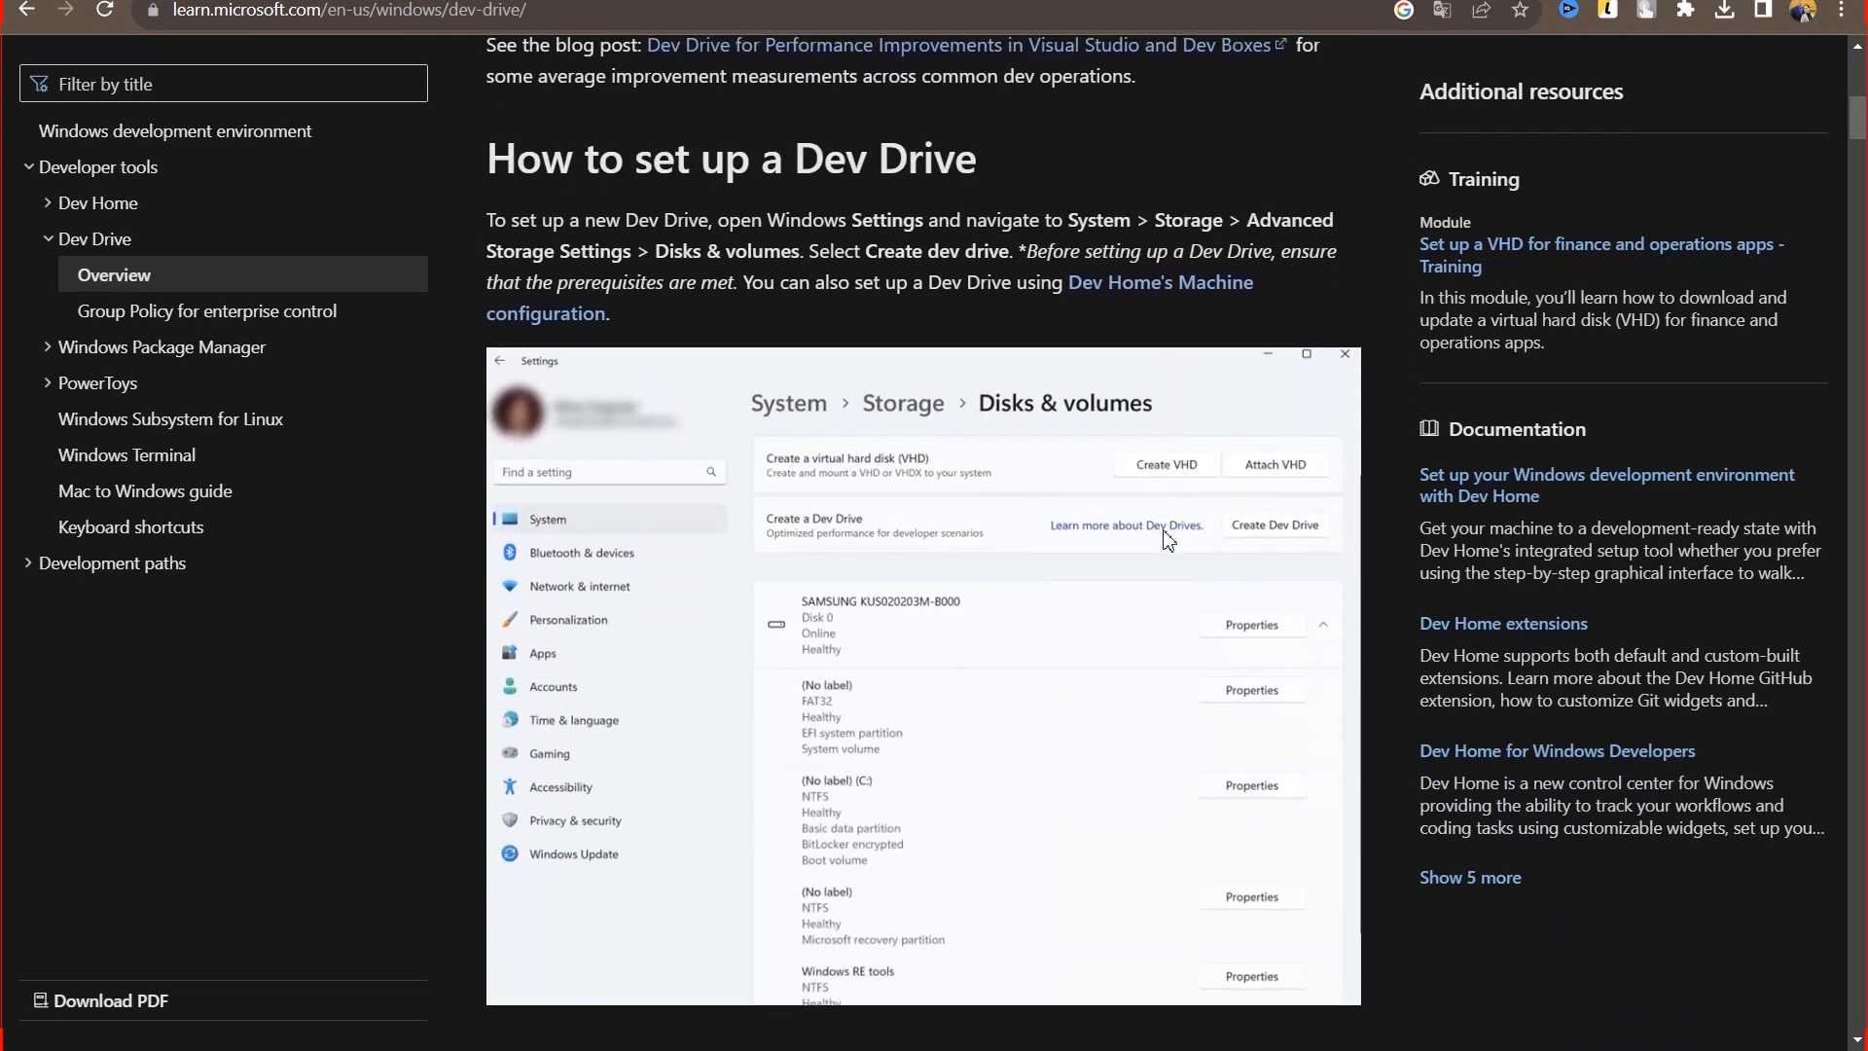
{"action": "scroll", "scroll_direction": "down", "scroll_amount": 3}
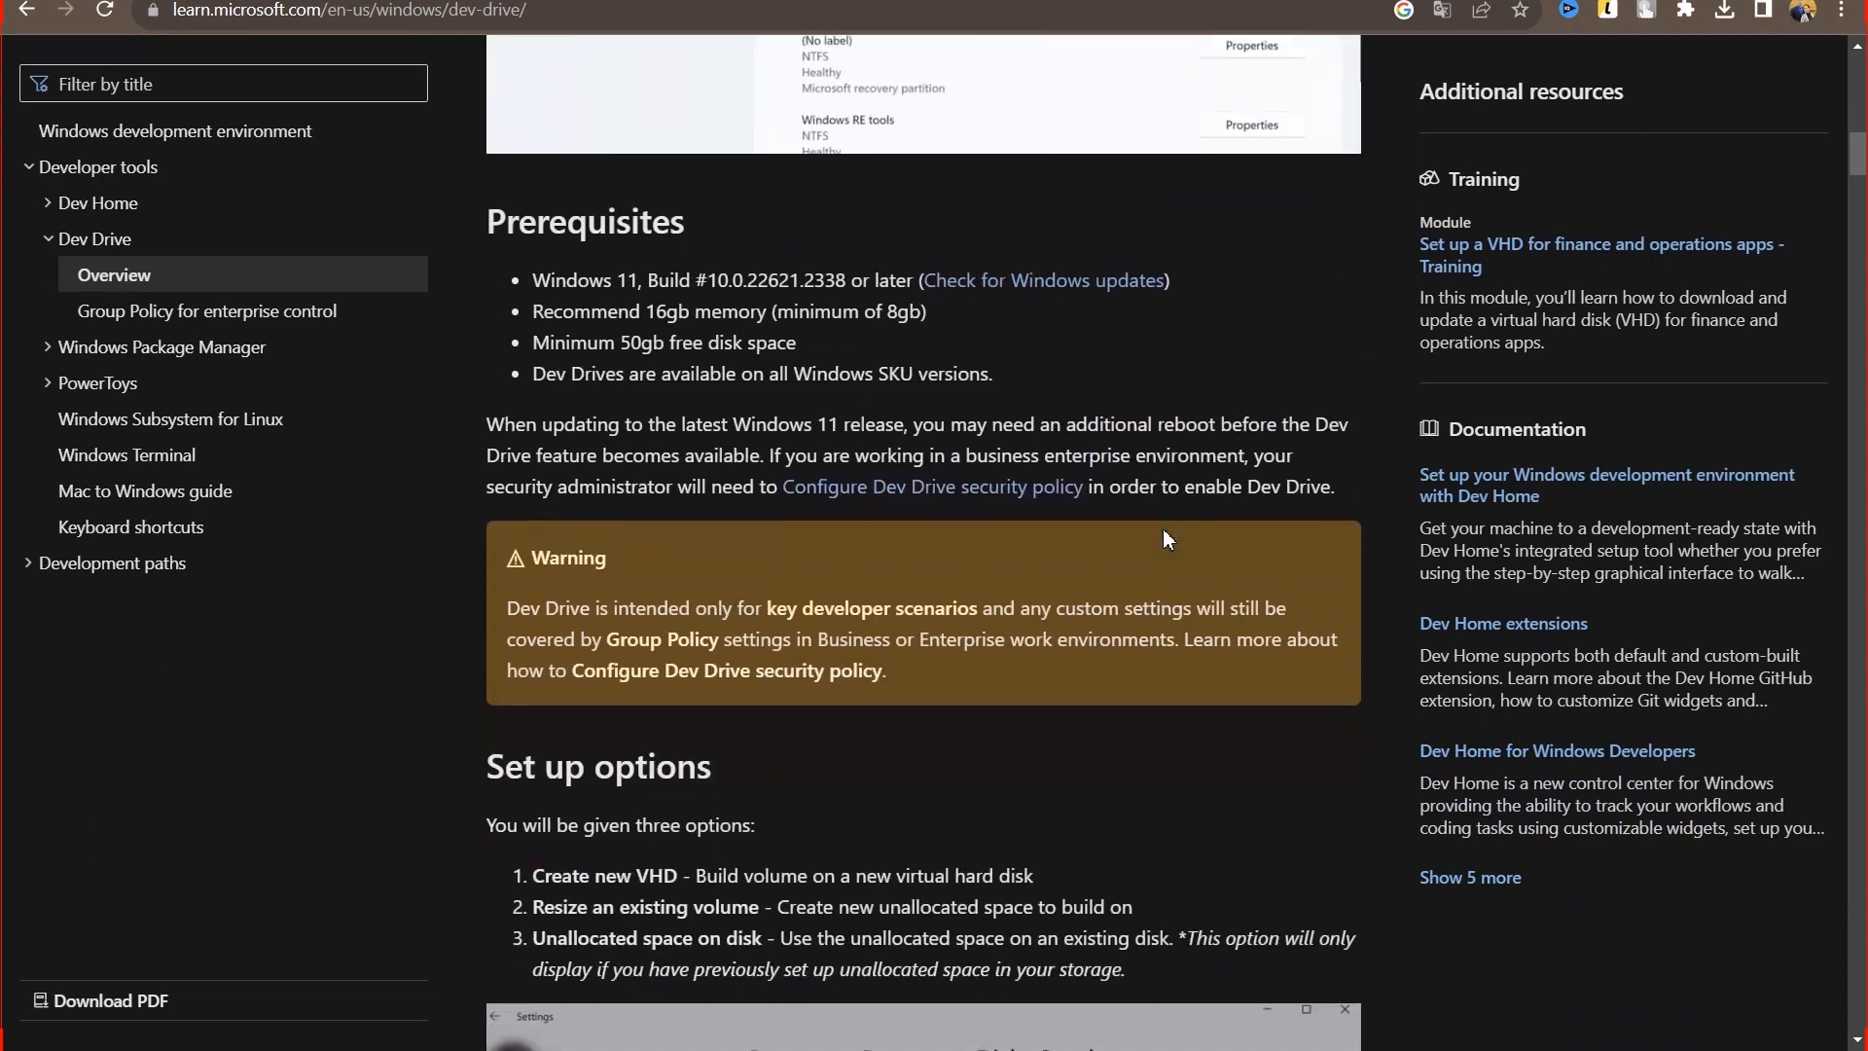
{"action": "scroll", "scroll_direction": "down", "scroll_amount": 3}
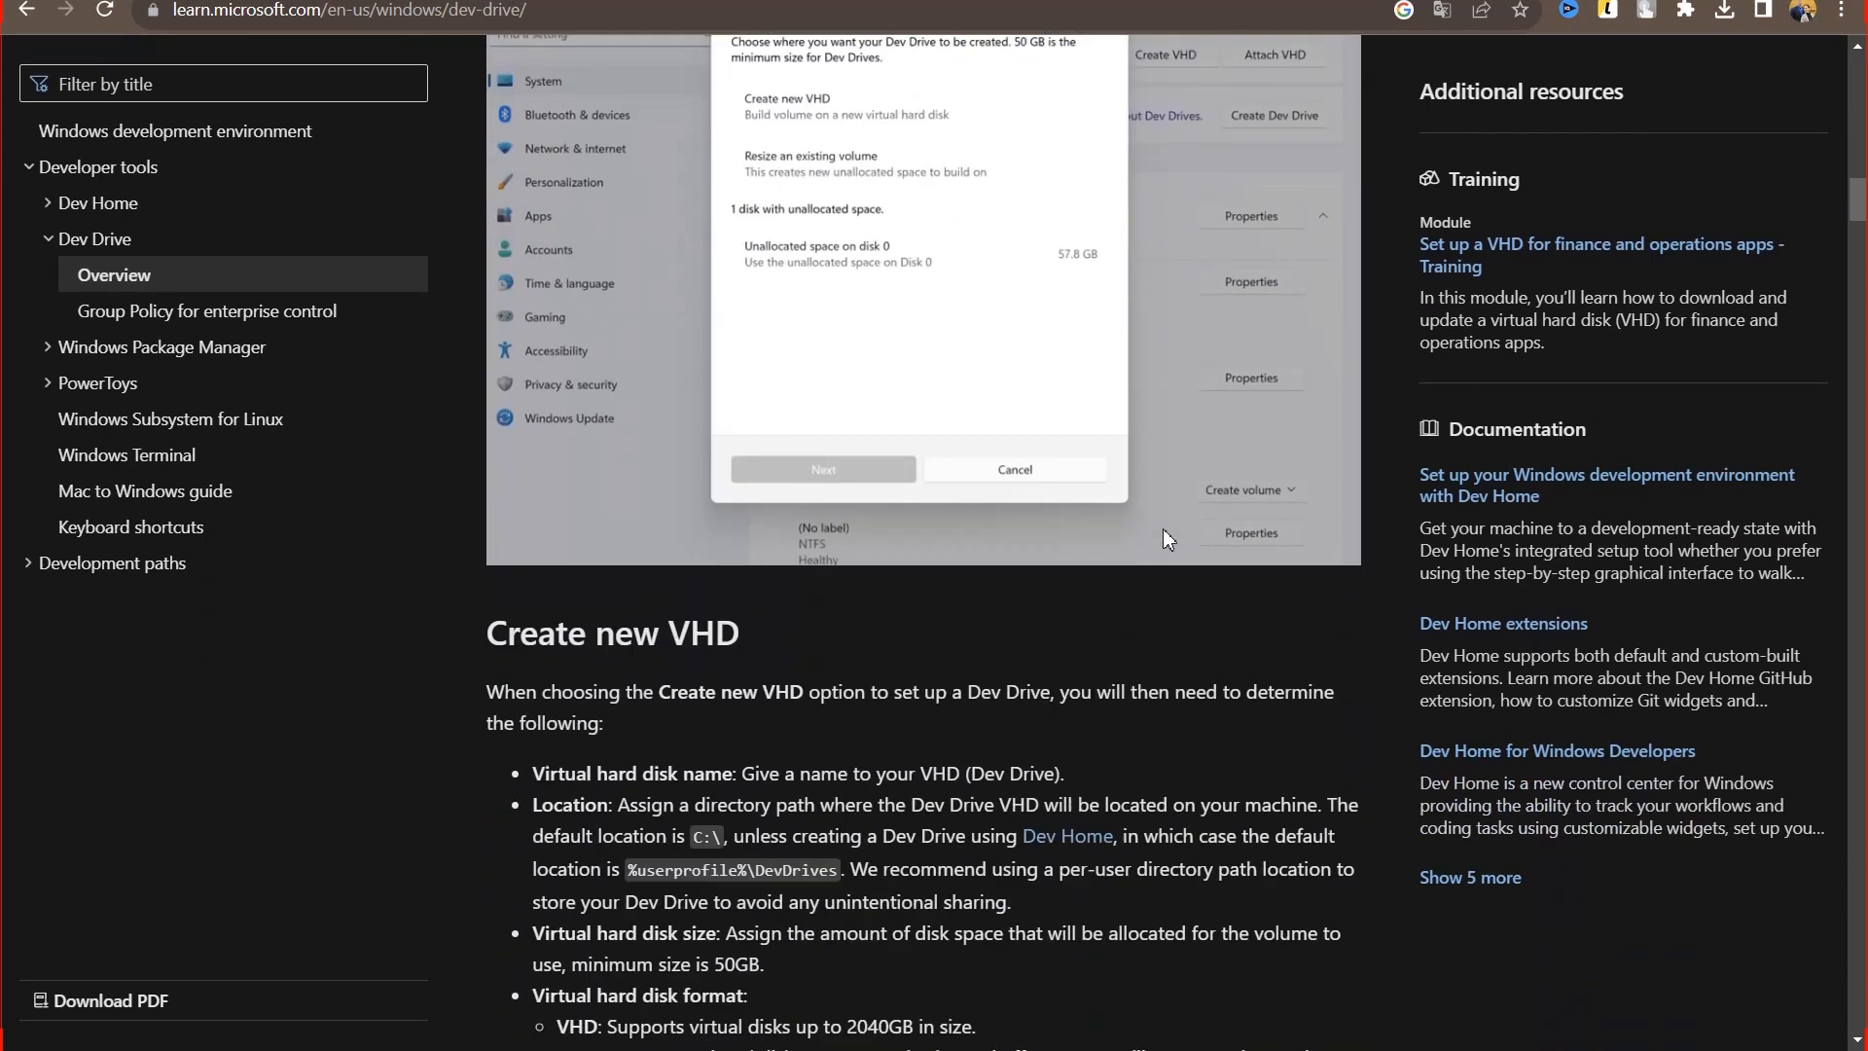
{"action": "scroll", "scroll_direction": "down", "scroll_amount": 3}
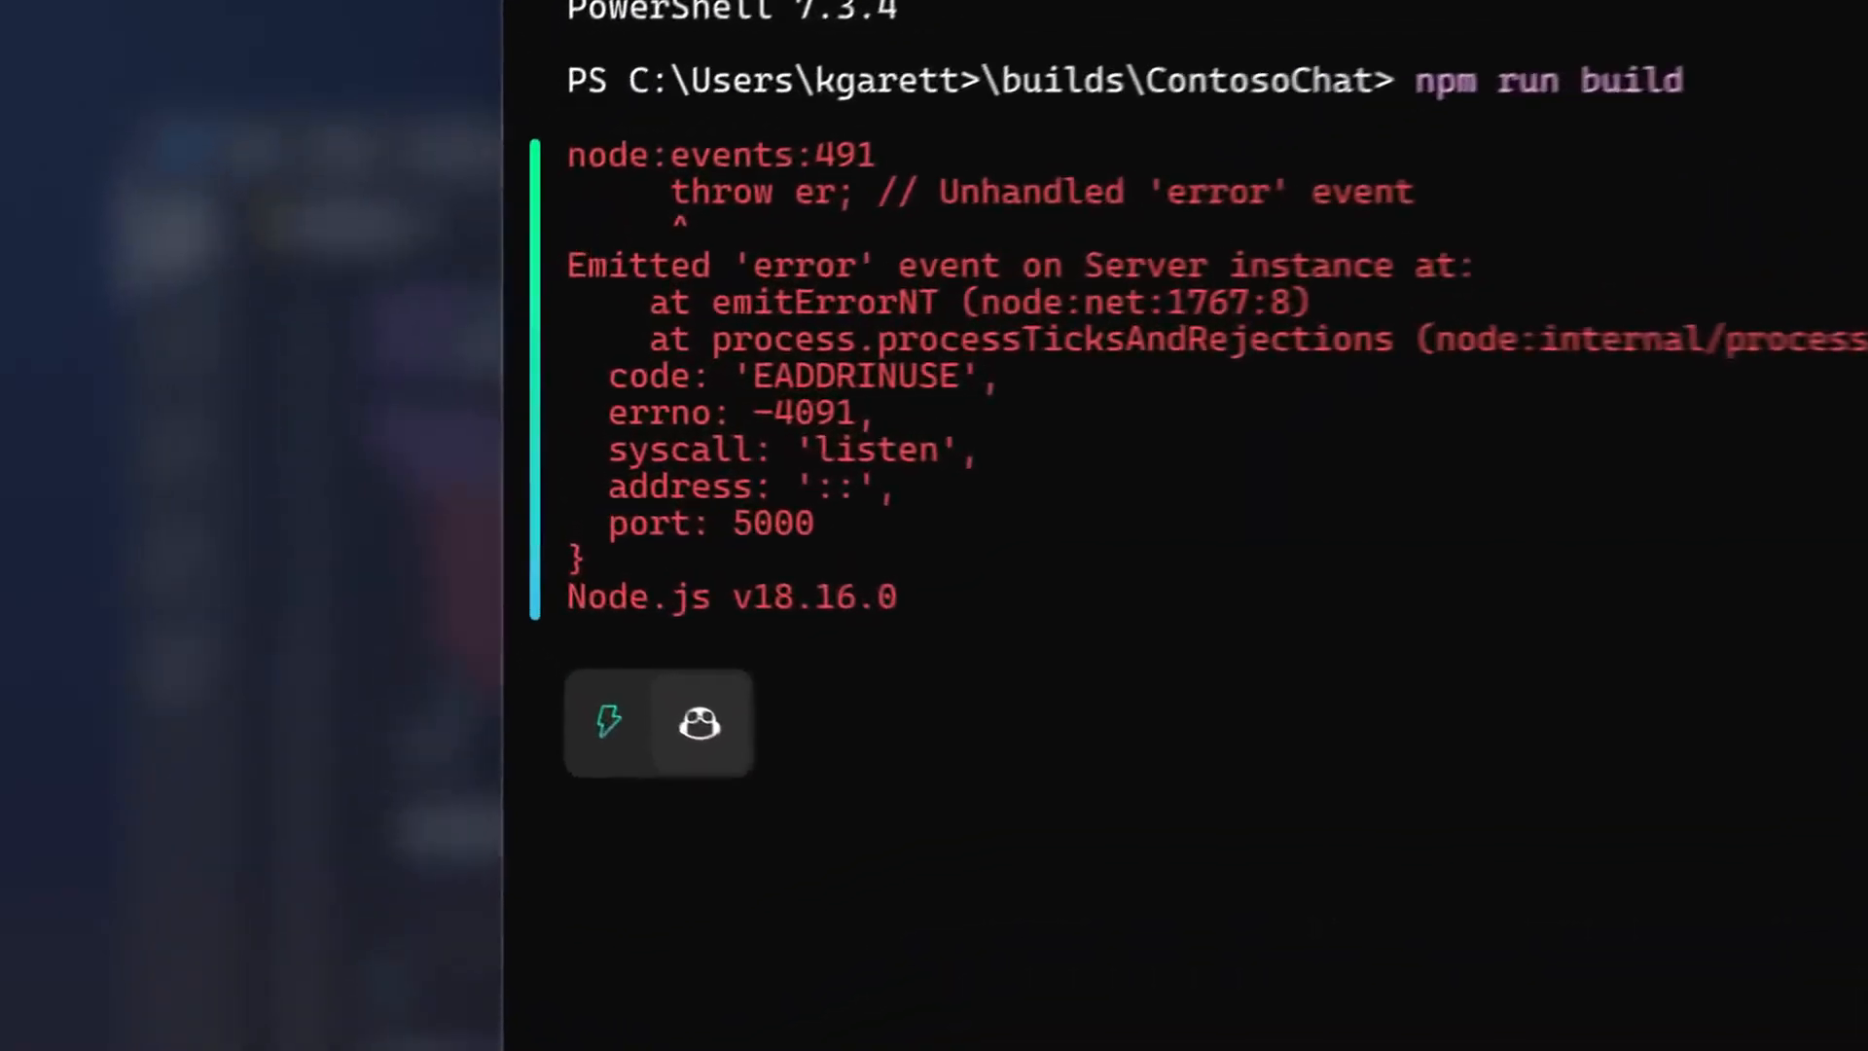
- Bring up the Copilot chat pane beside the npm build error in Windows Terminal
{"action": "left_click", "coordinate": [698, 724]}
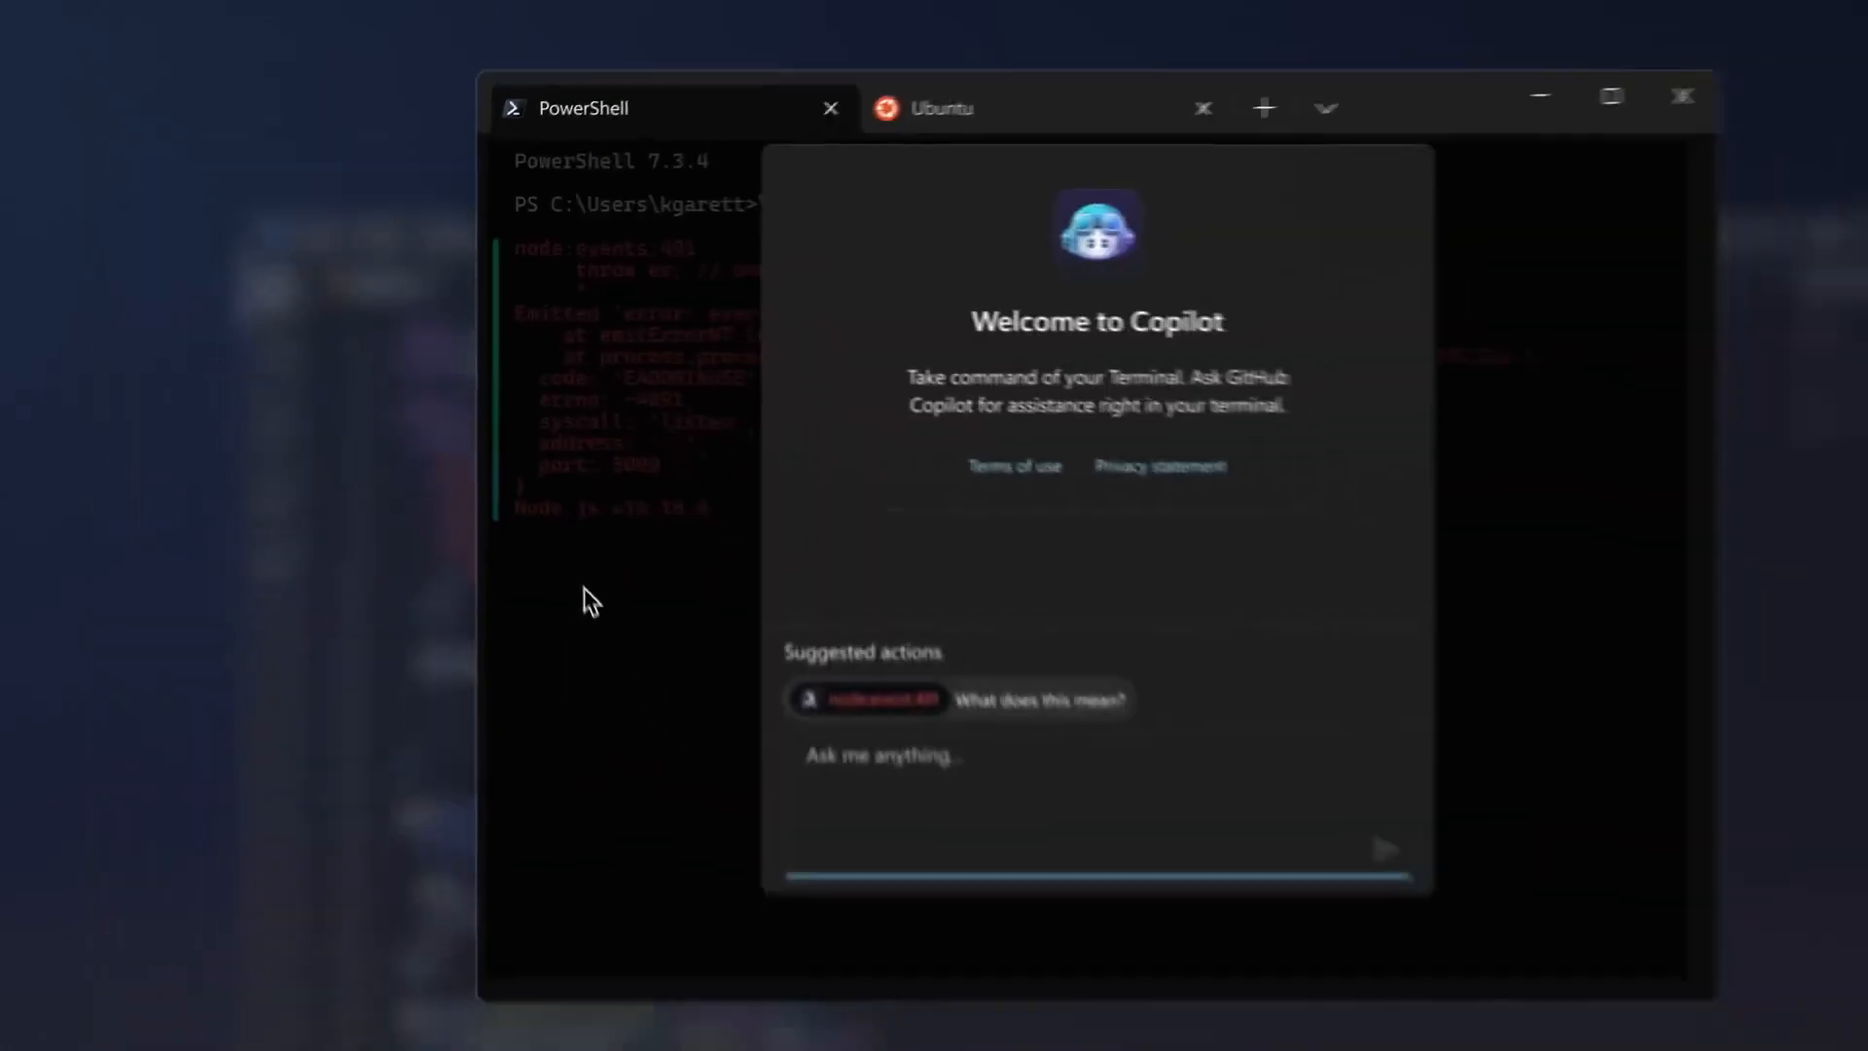